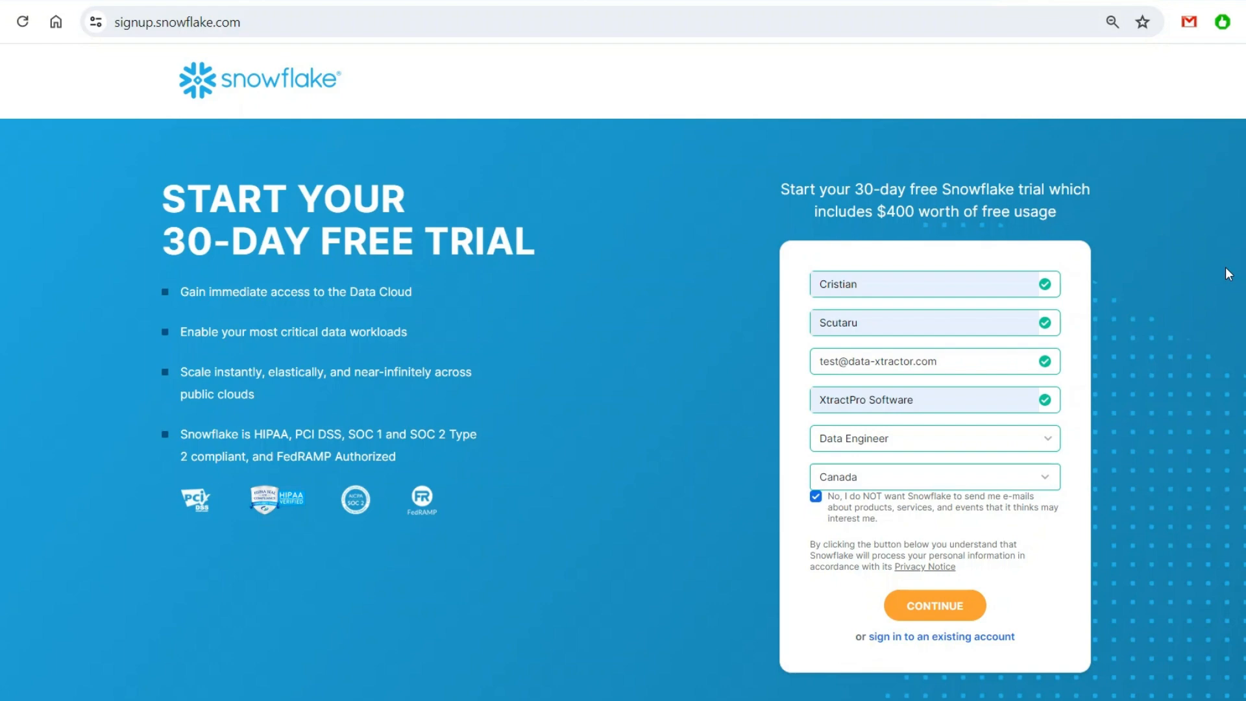
mouse_move(1202, 308)
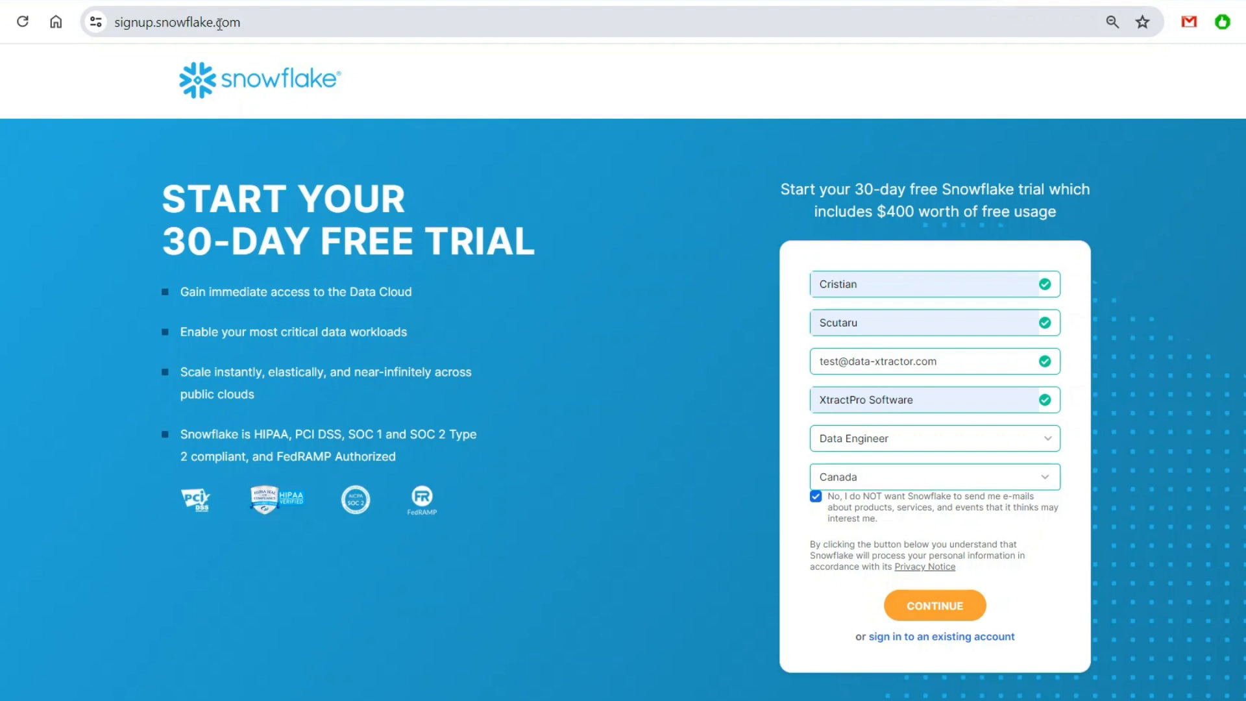
mouse_move(123, 224)
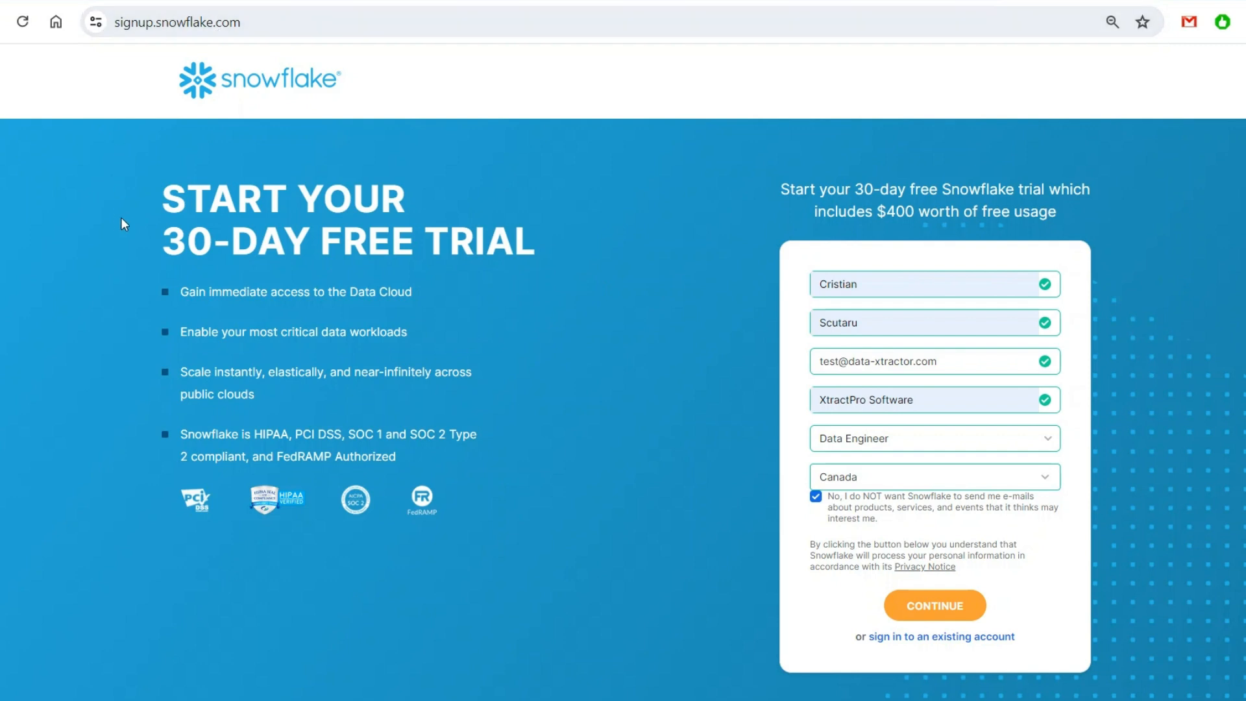
mouse_move(83, 291)
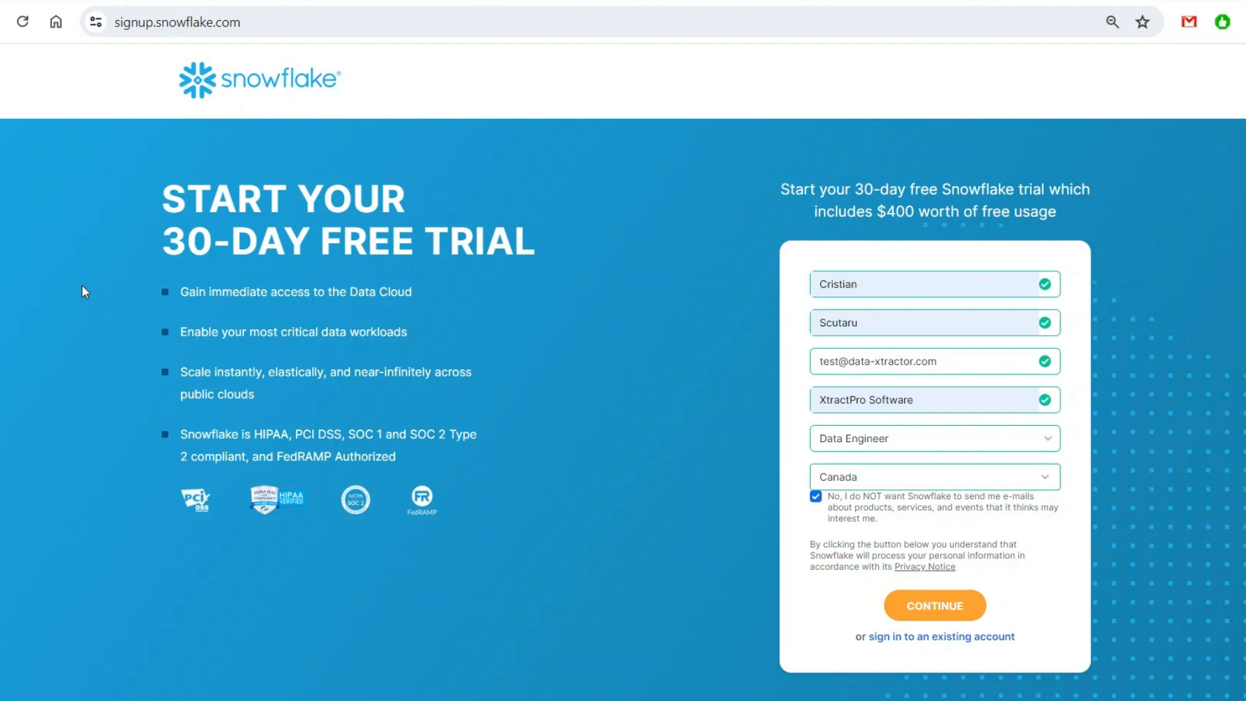
mouse_move(75, 291)
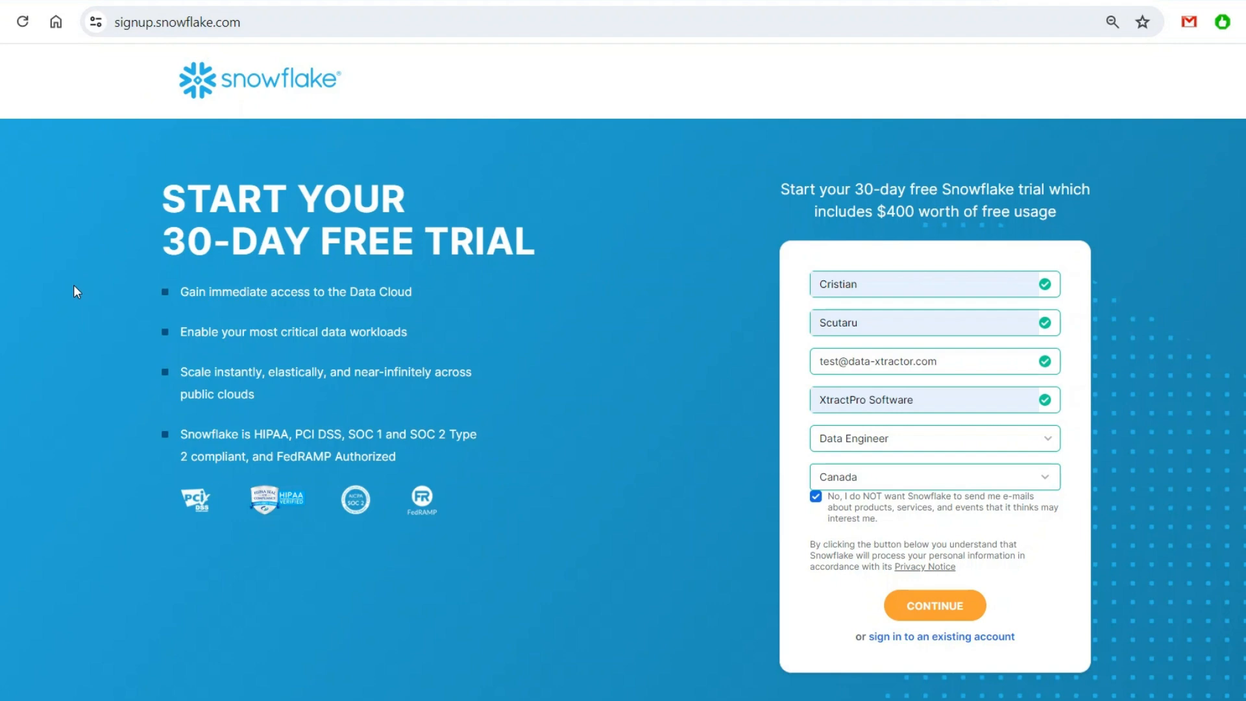
mouse_move(693, 470)
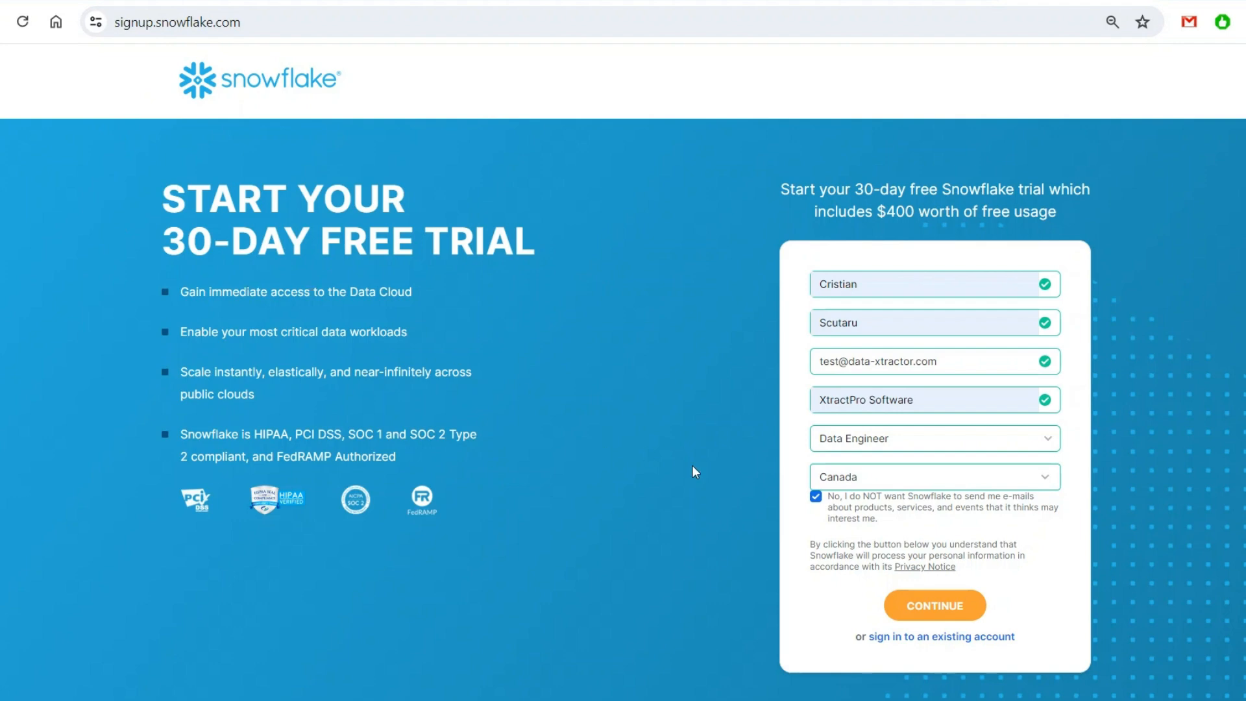
mouse_move(881, 308)
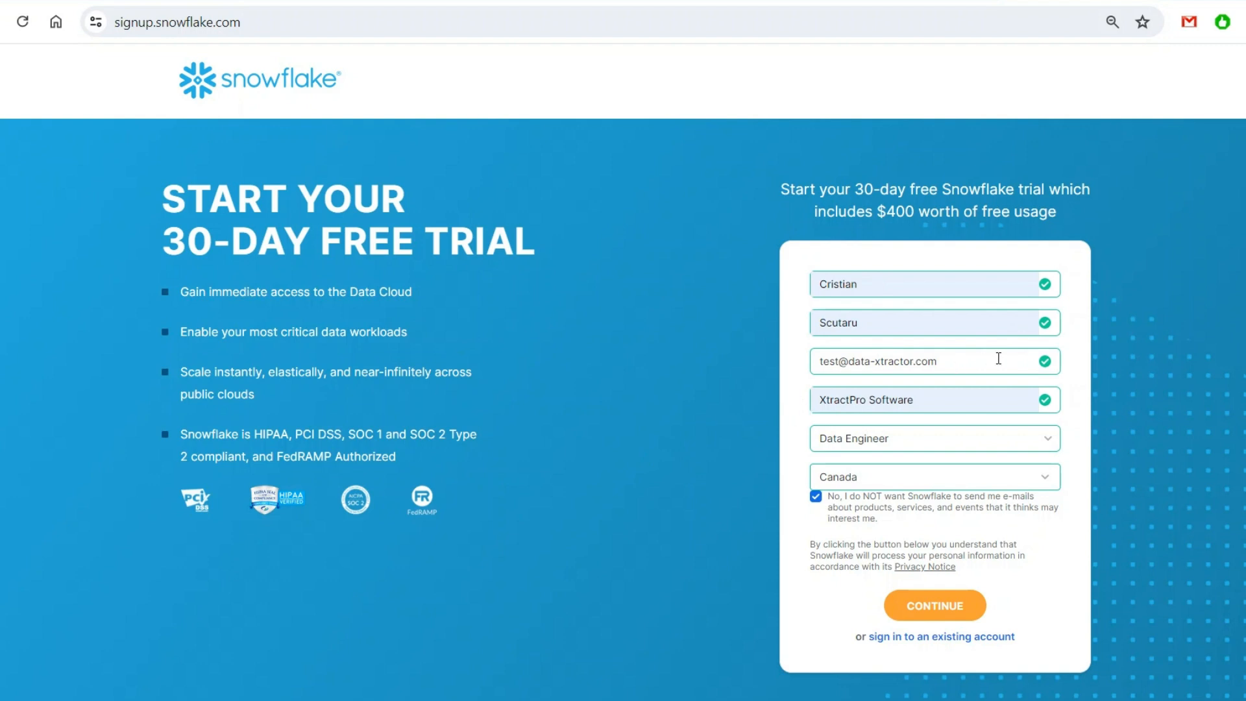
Step: Keep Data Engineer as the job role and submit the personal details to continue signup
left_click(933, 361)
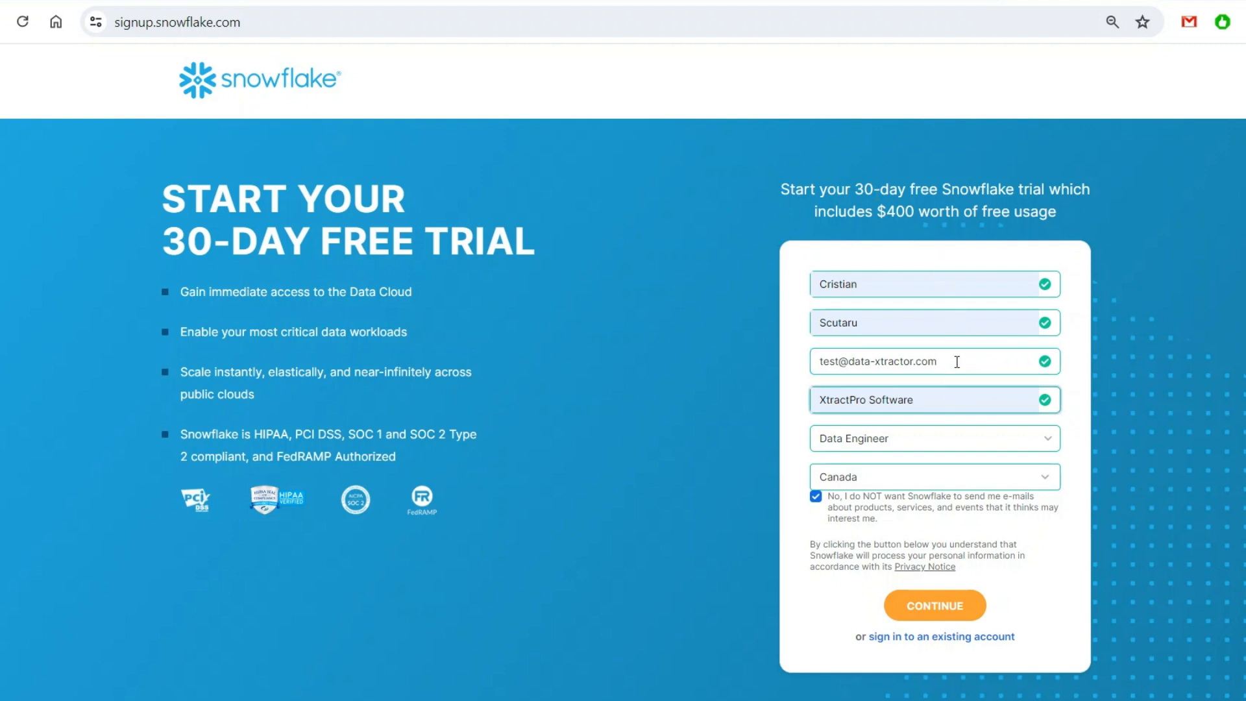
mouse_move(799, 400)
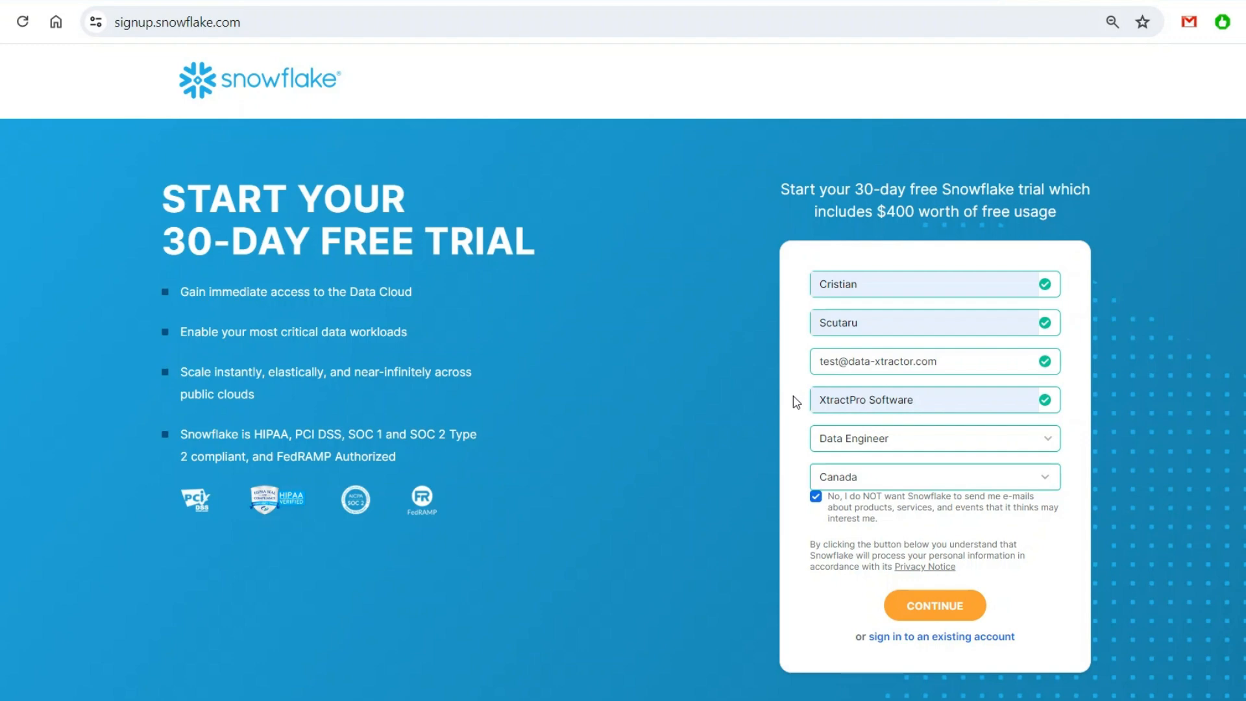
mouse_move(793, 402)
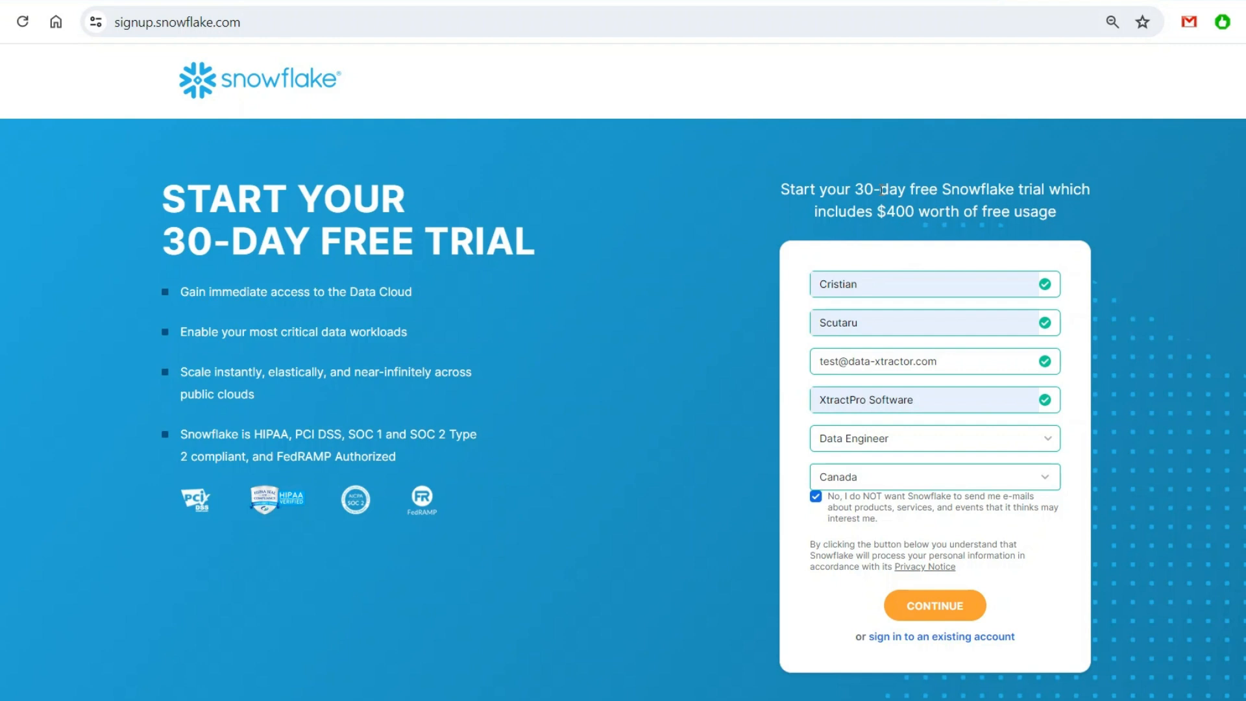
left_click(934, 437)
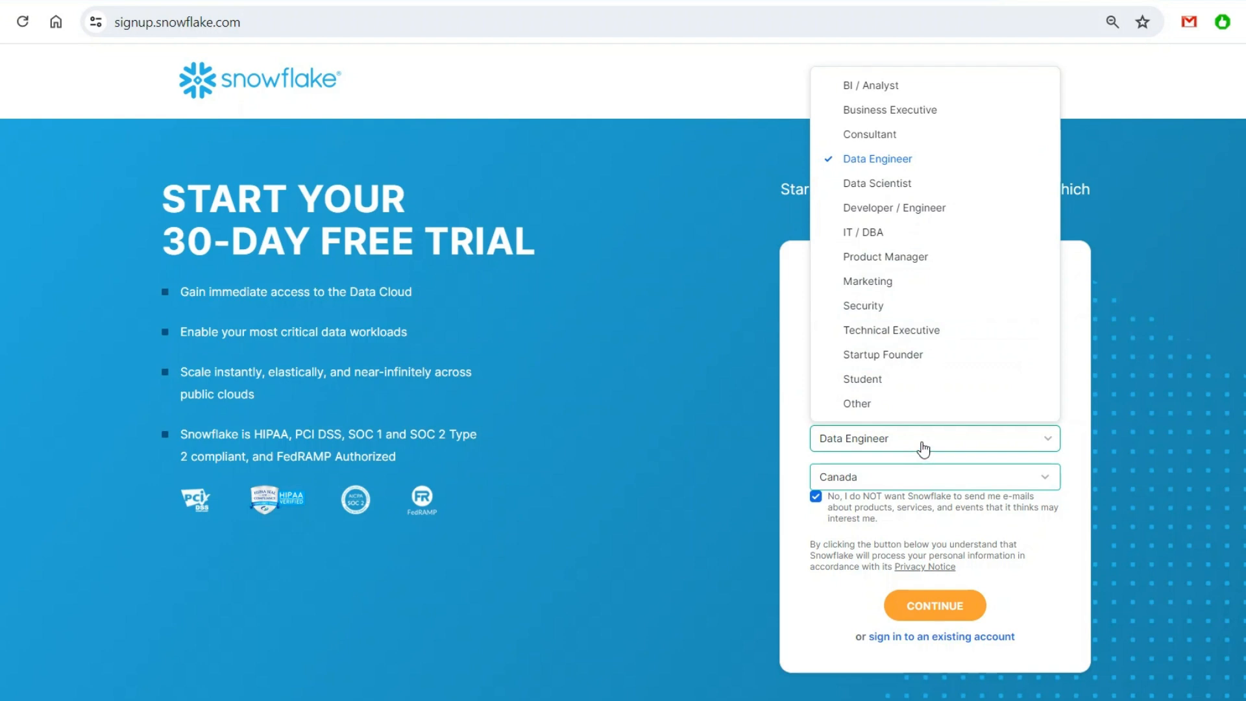
left_click(878, 158)
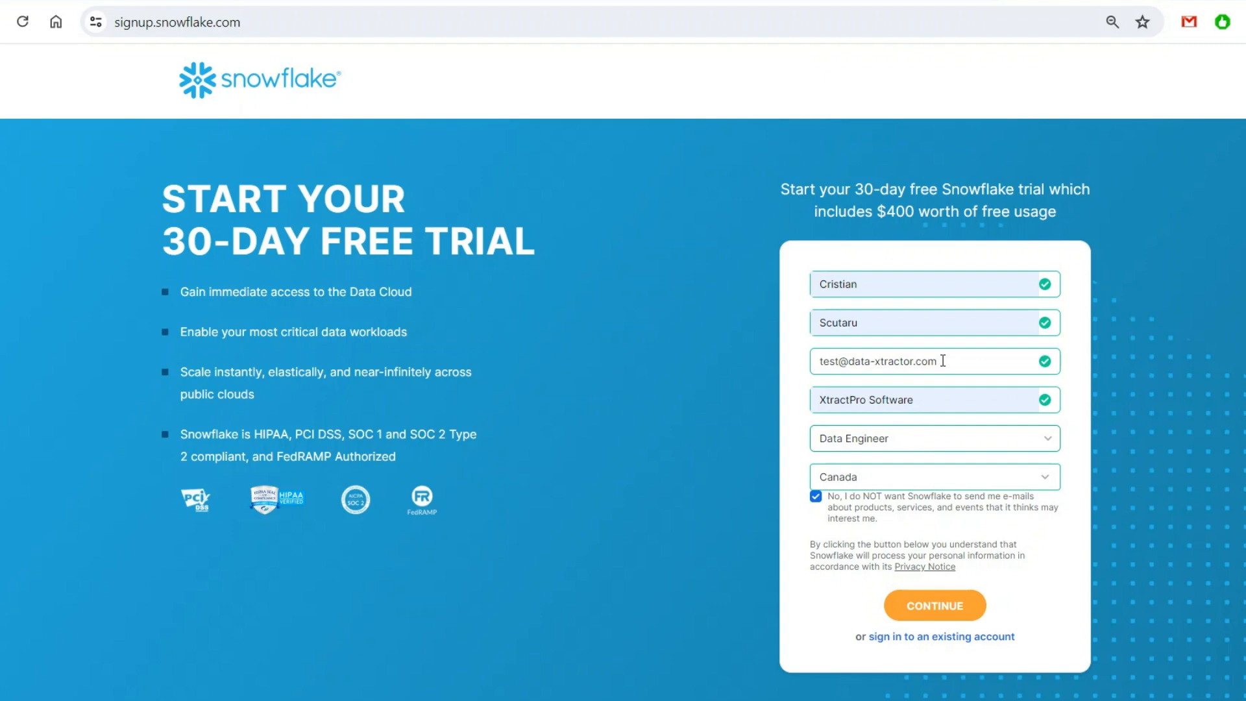
mouse_move(927, 490)
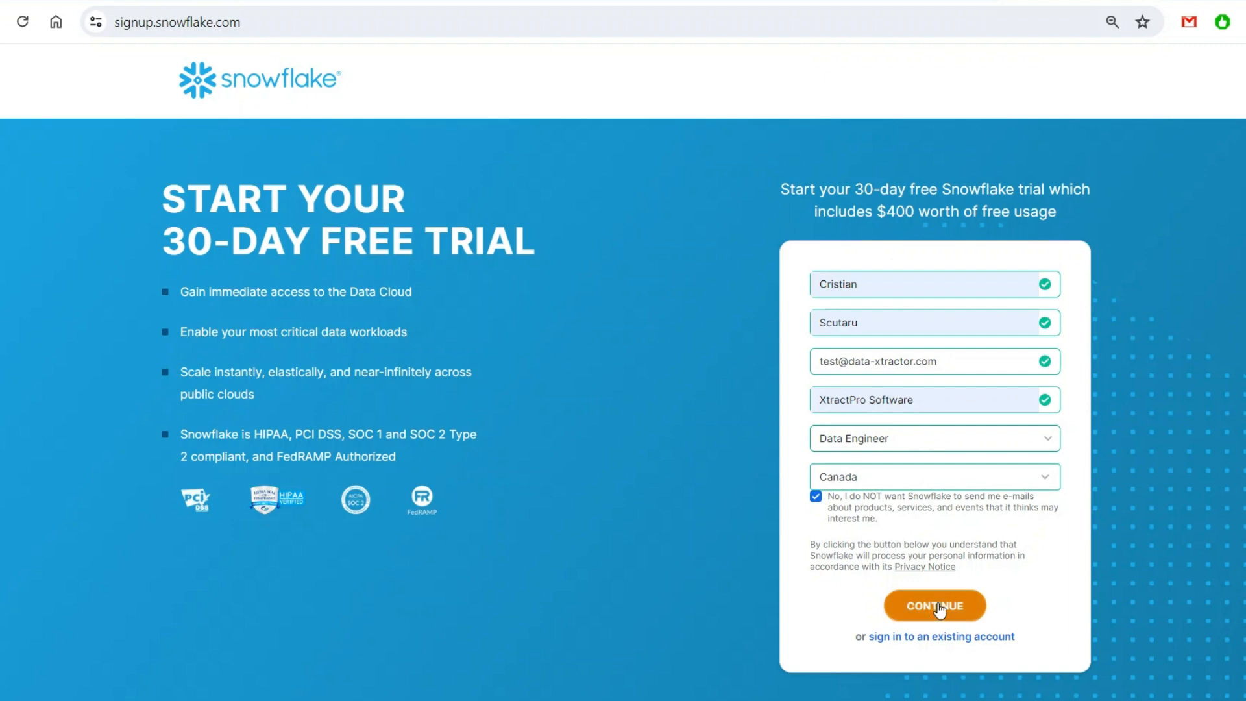
left_click(935, 606)
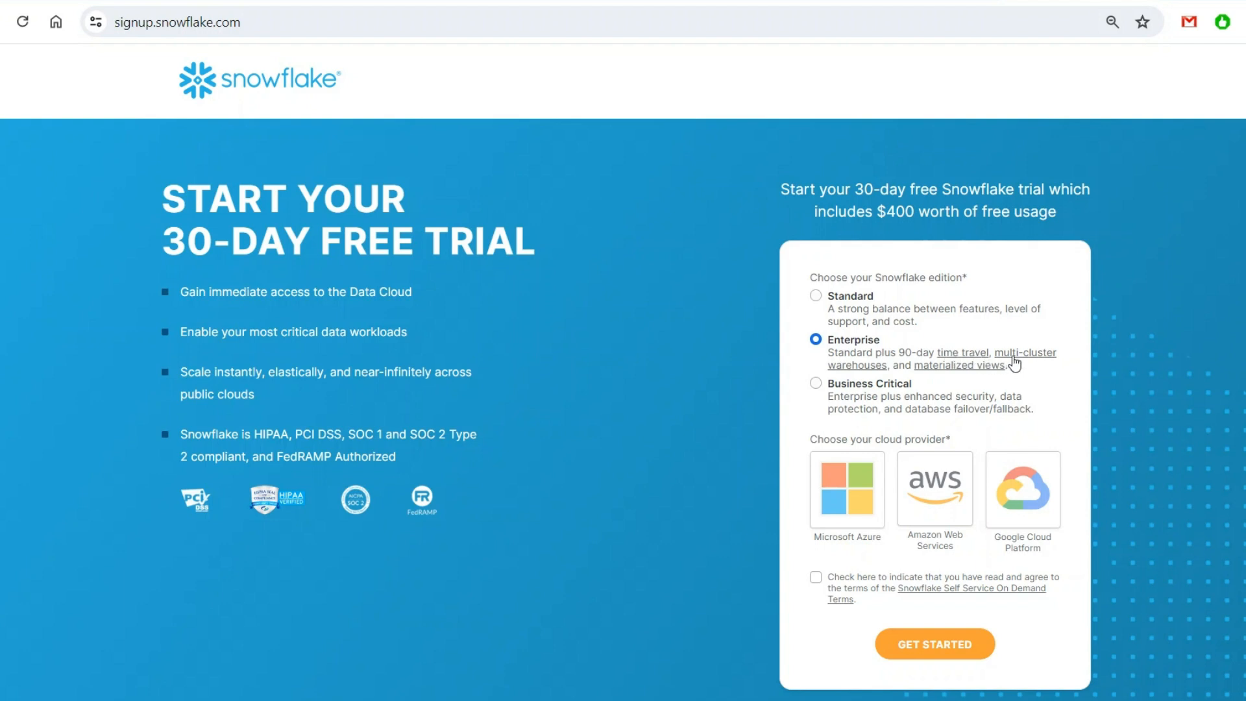
mouse_move(989, 374)
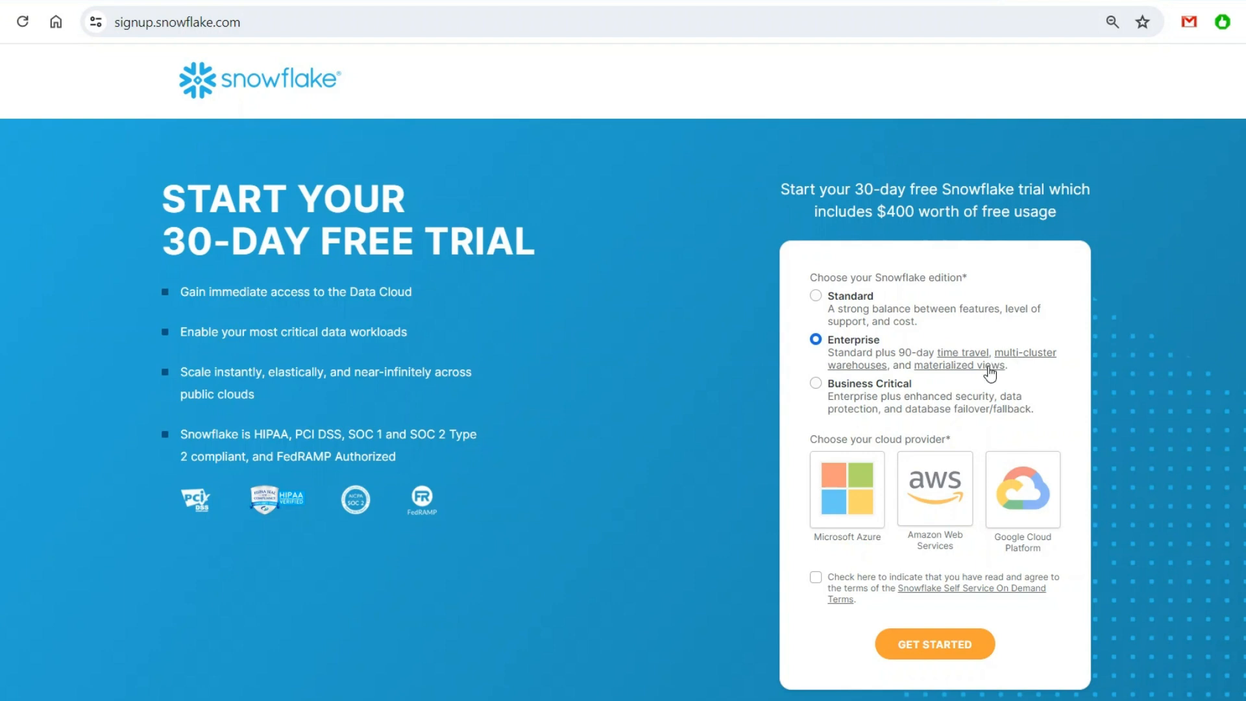
mouse_move(988, 372)
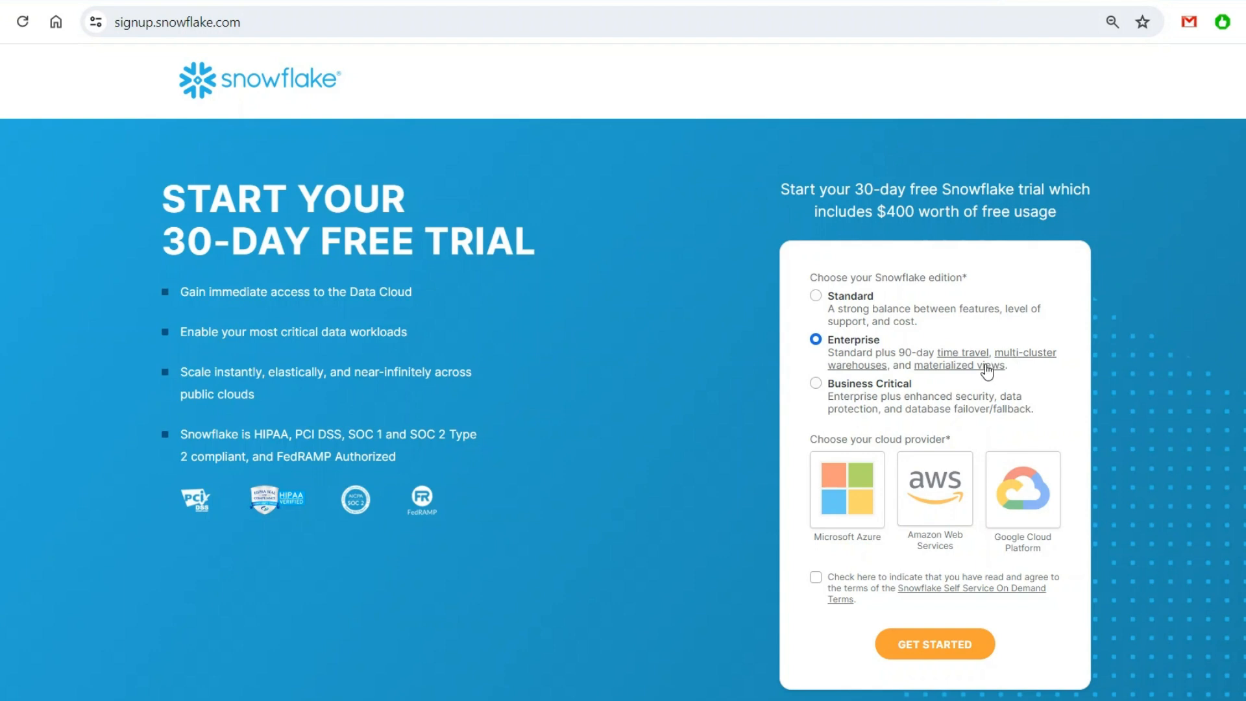
mouse_move(972, 359)
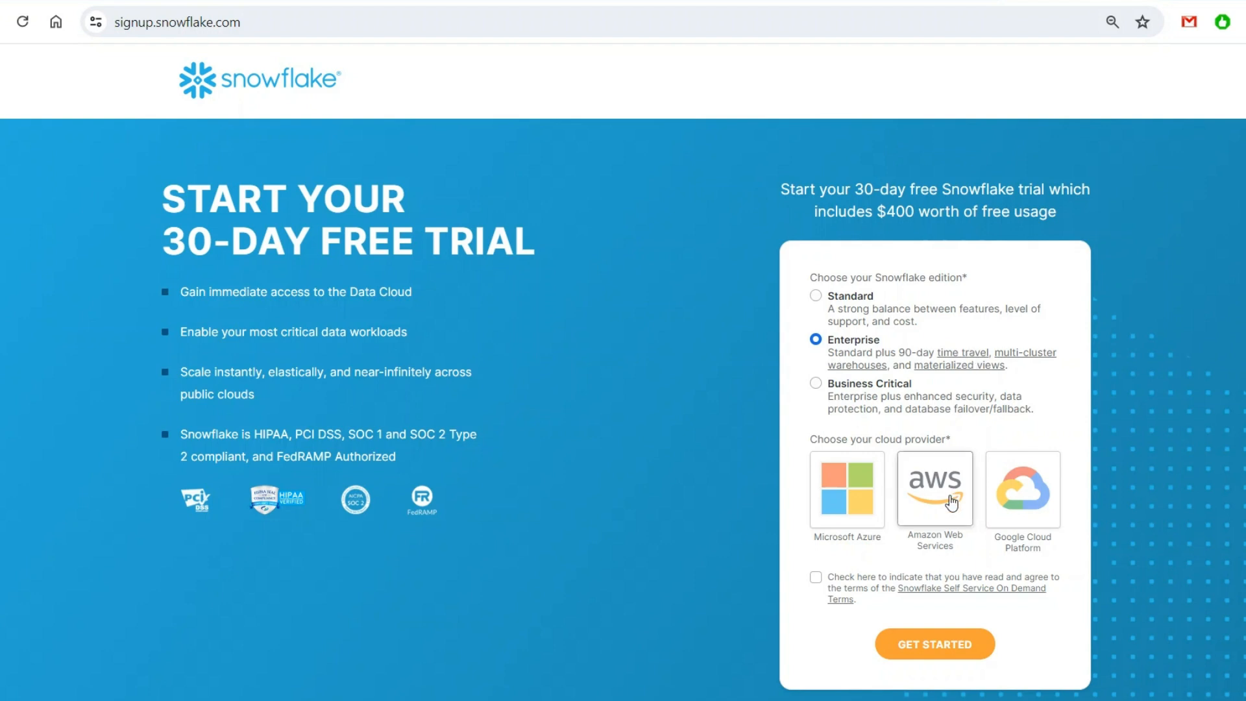
Step: Choose AWS in US West (Oregon) for the Enterprise trial and accept the self-service terms
left_click(935, 488)
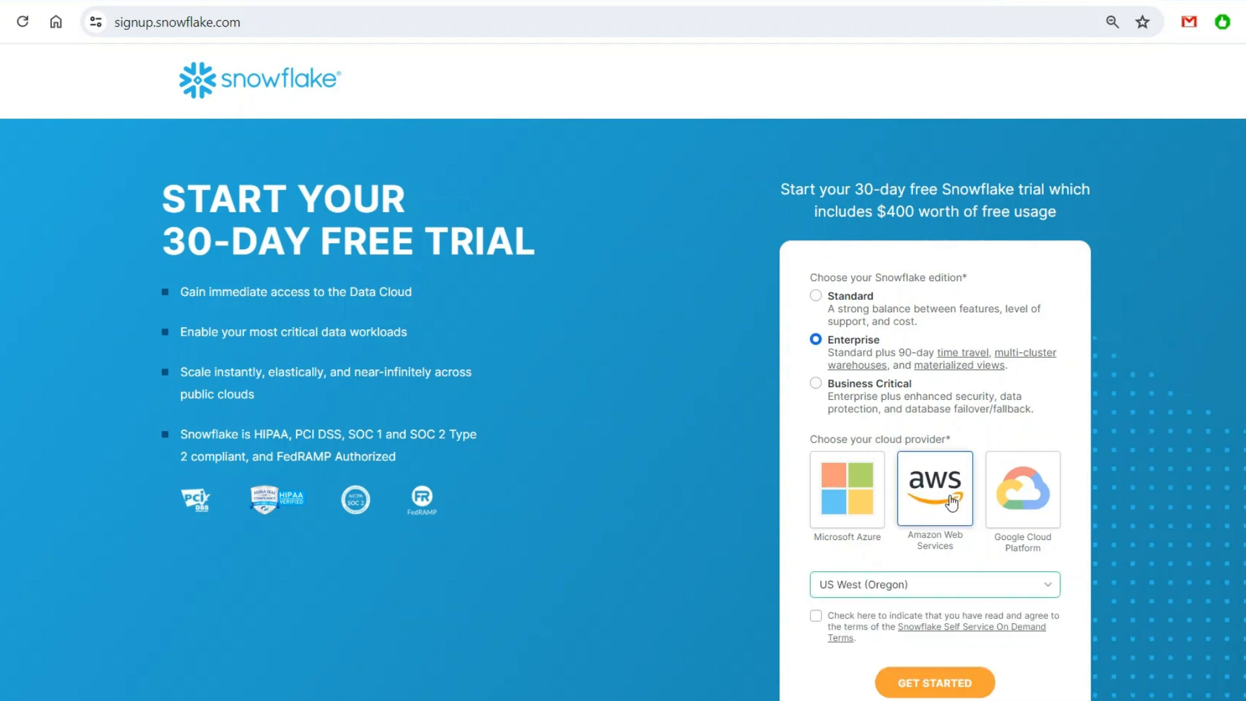
mouse_move(1022, 443)
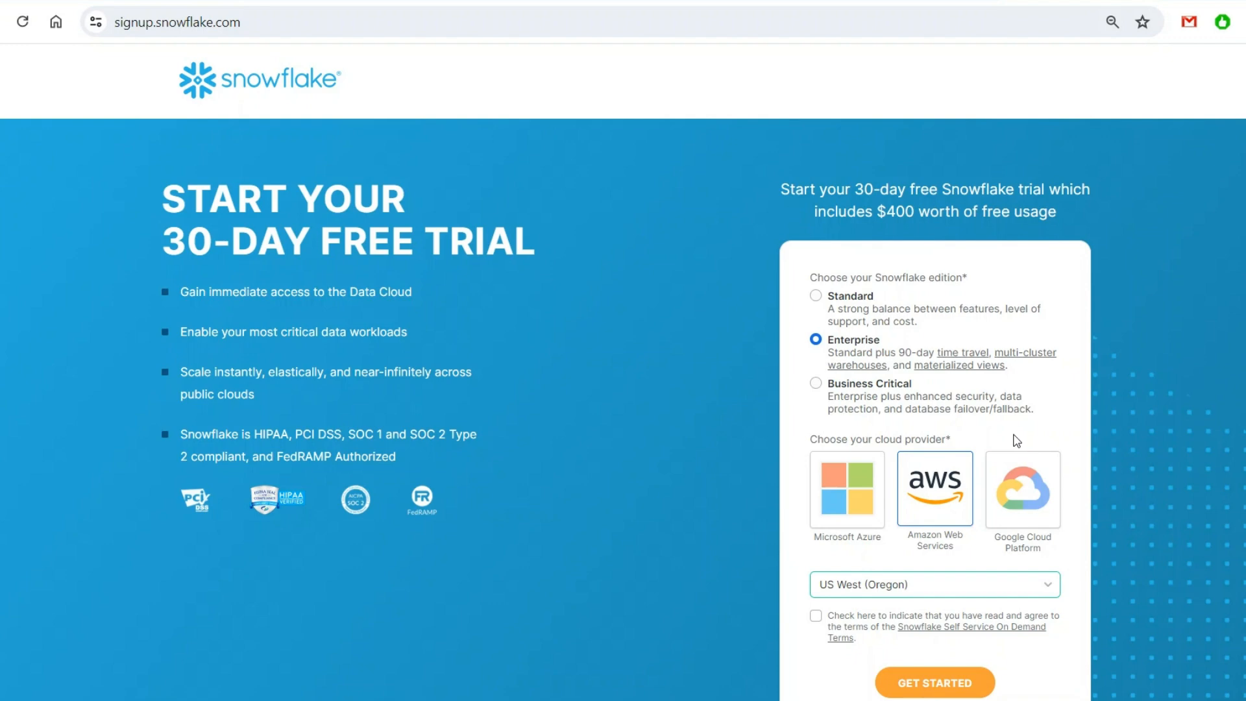
mouse_move(976, 590)
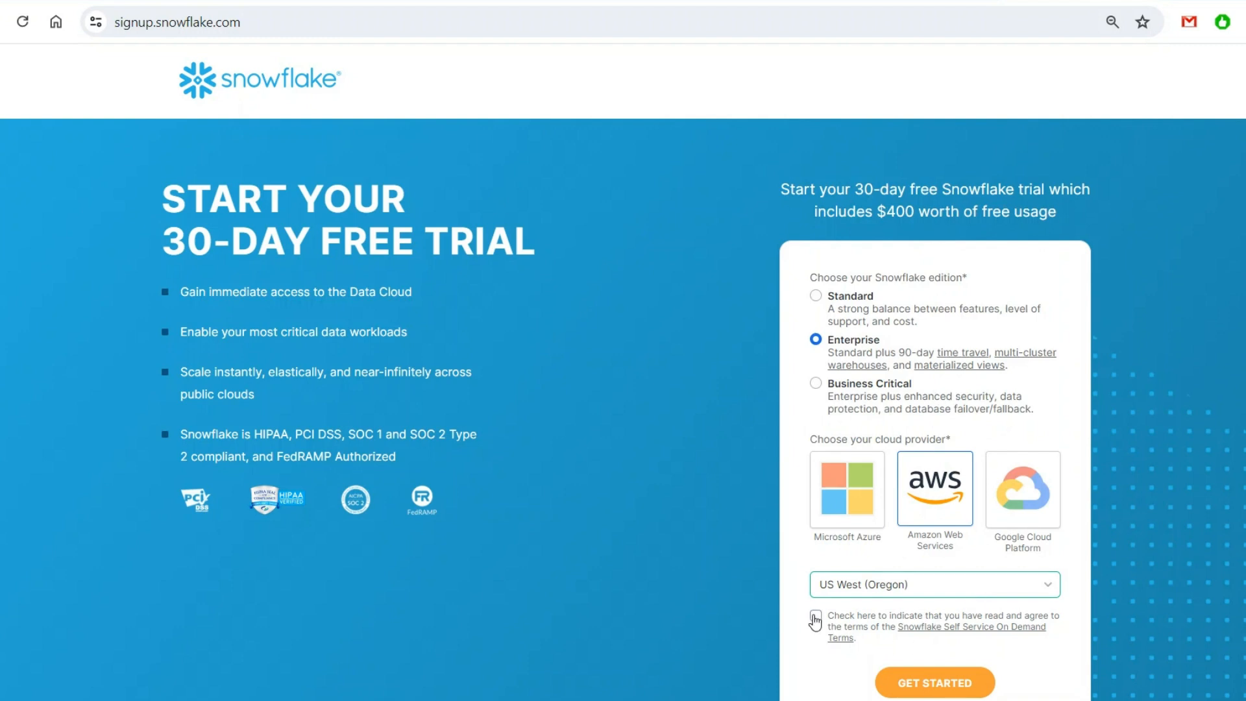
left_click(815, 616)
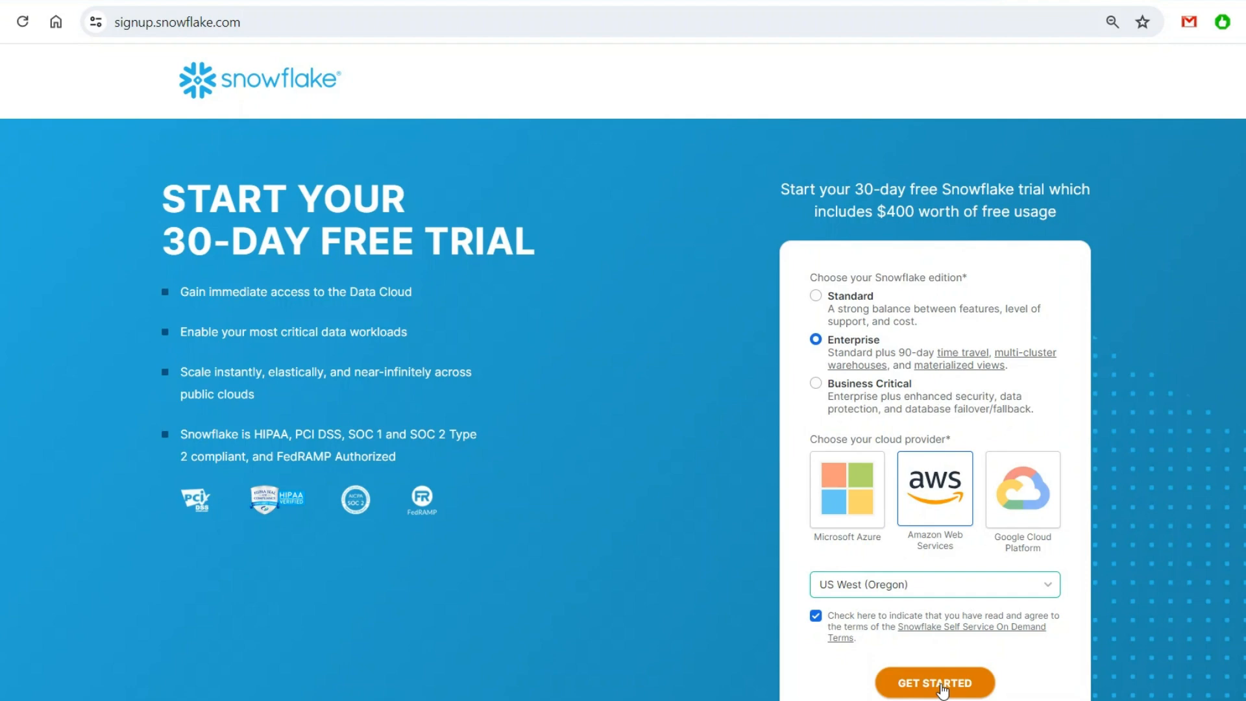
Step: Create the trial account and skip the trial-reason, intended-use and coding-language questions
left_click(935, 683)
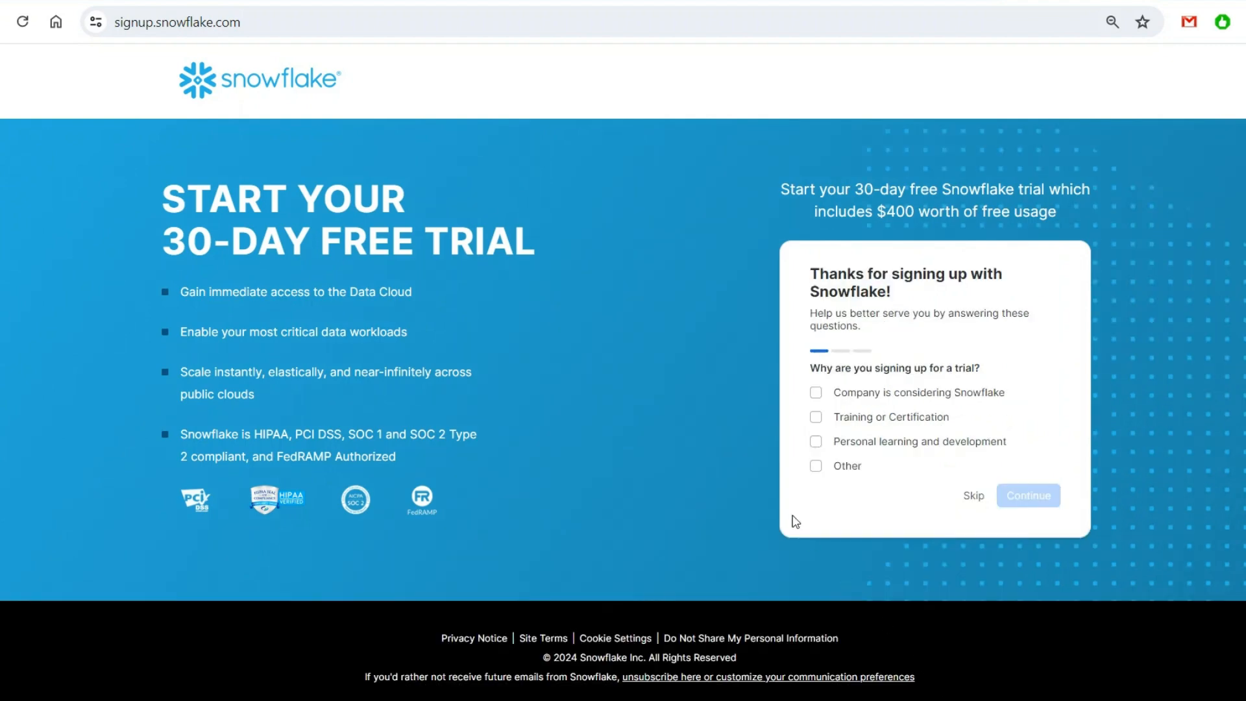
mouse_move(791, 463)
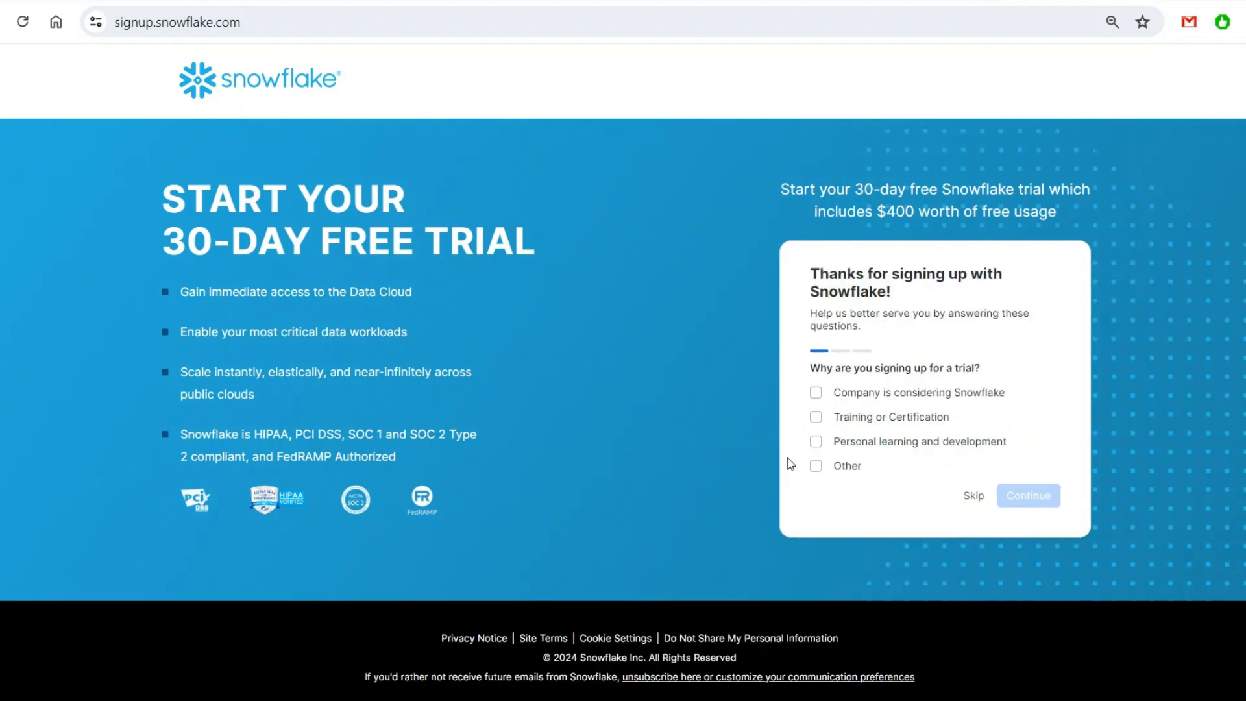
mouse_move(845, 450)
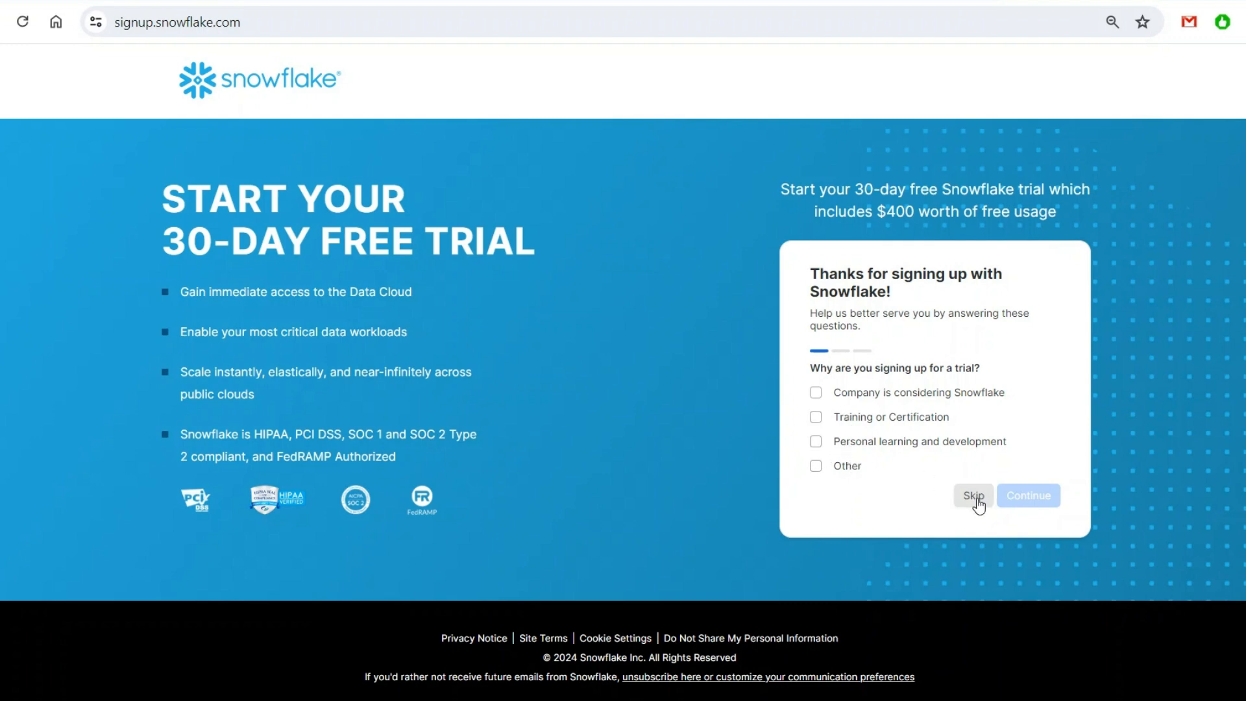
left_click(1028, 495)
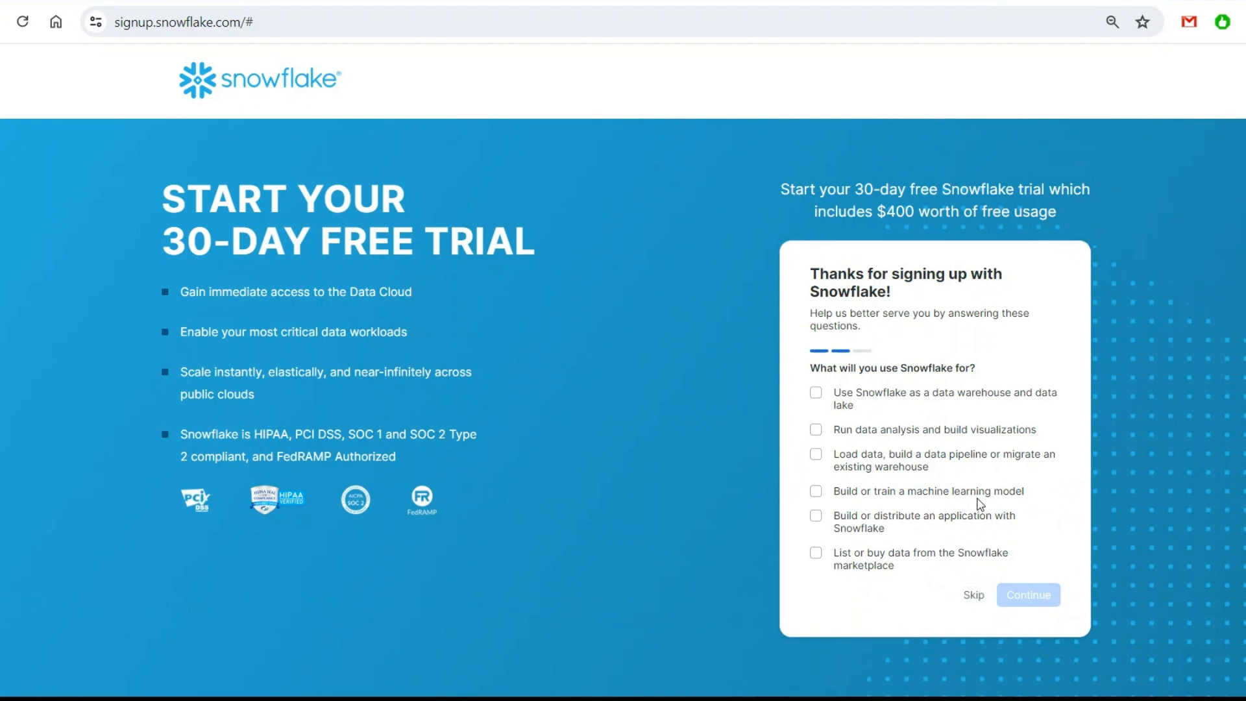
left_click(1028, 594)
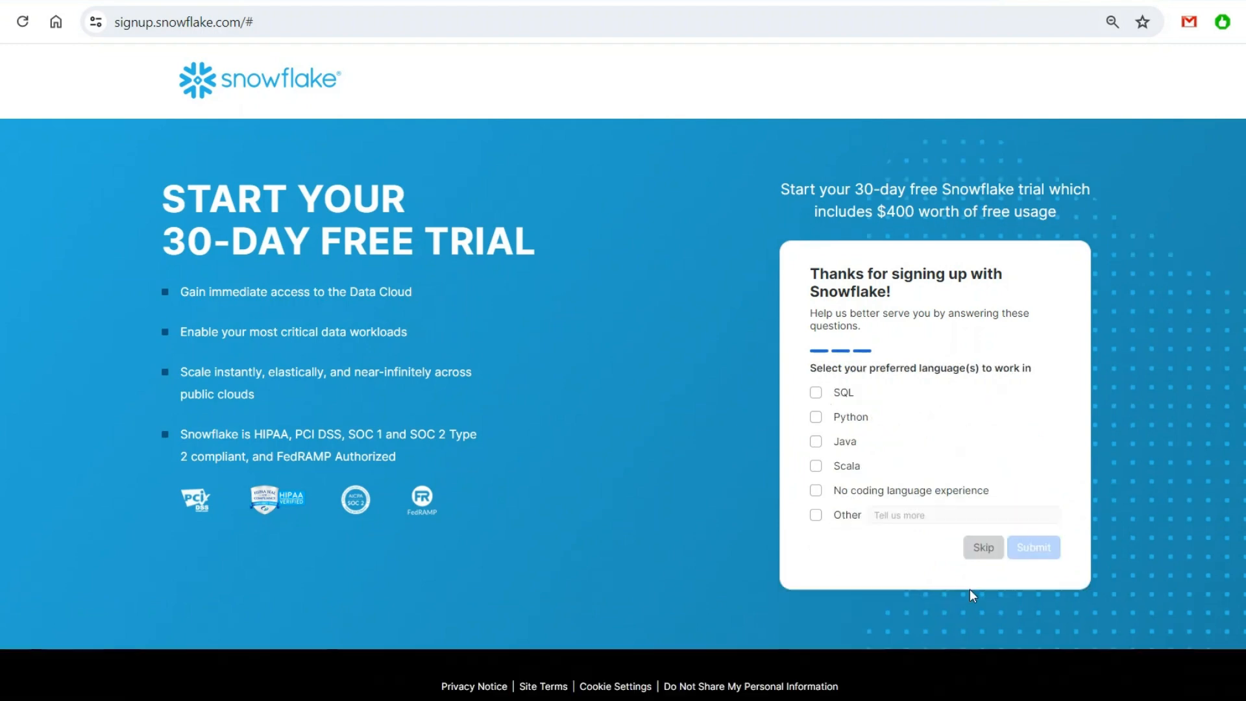
left_click(1034, 547)
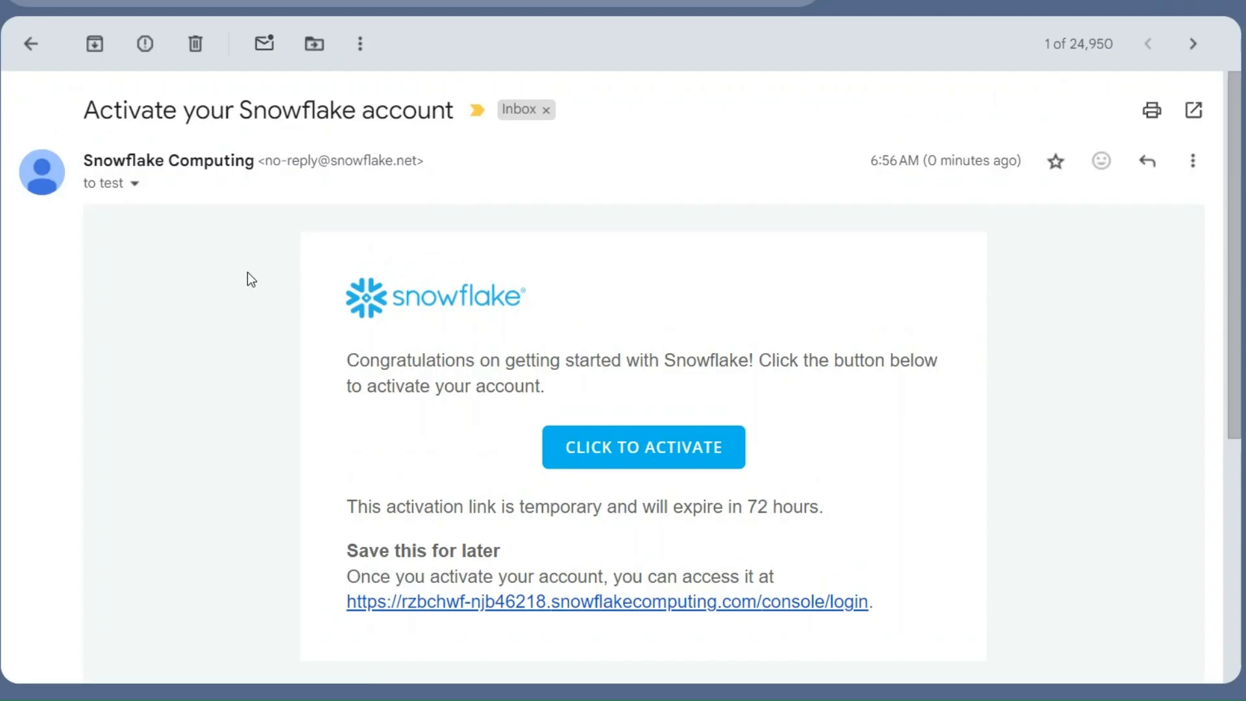
mouse_move(709, 544)
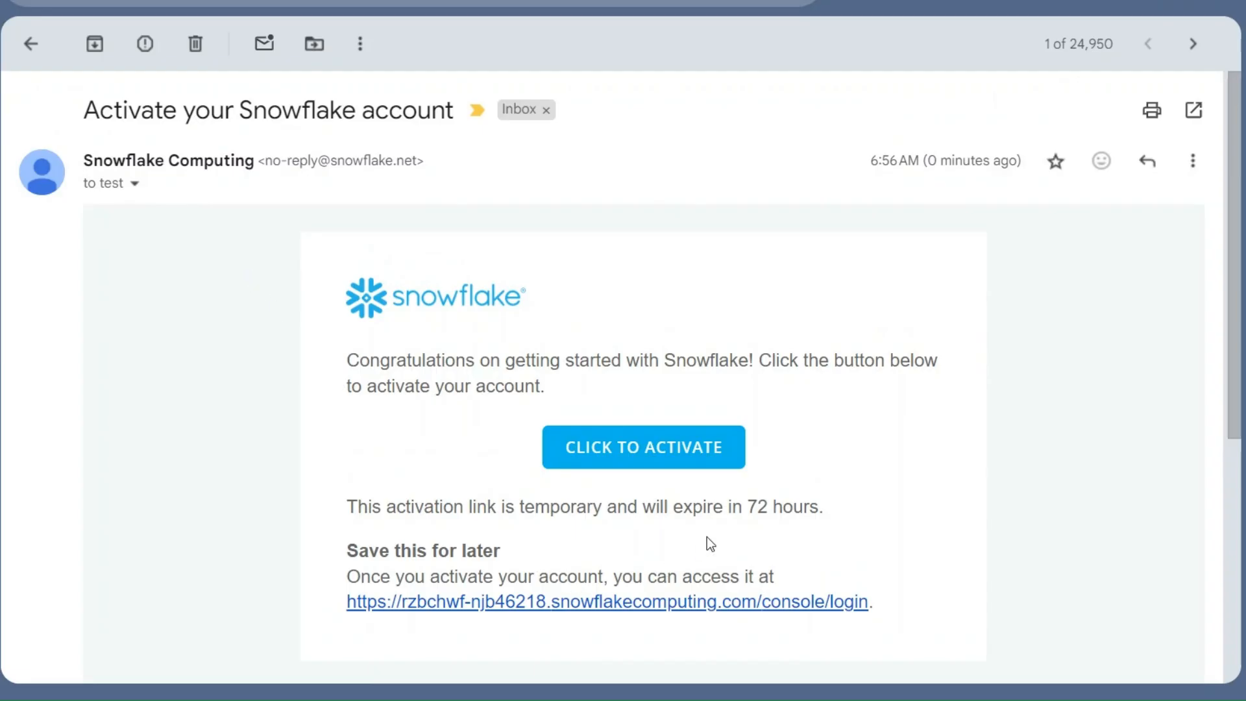
mouse_move(562, 510)
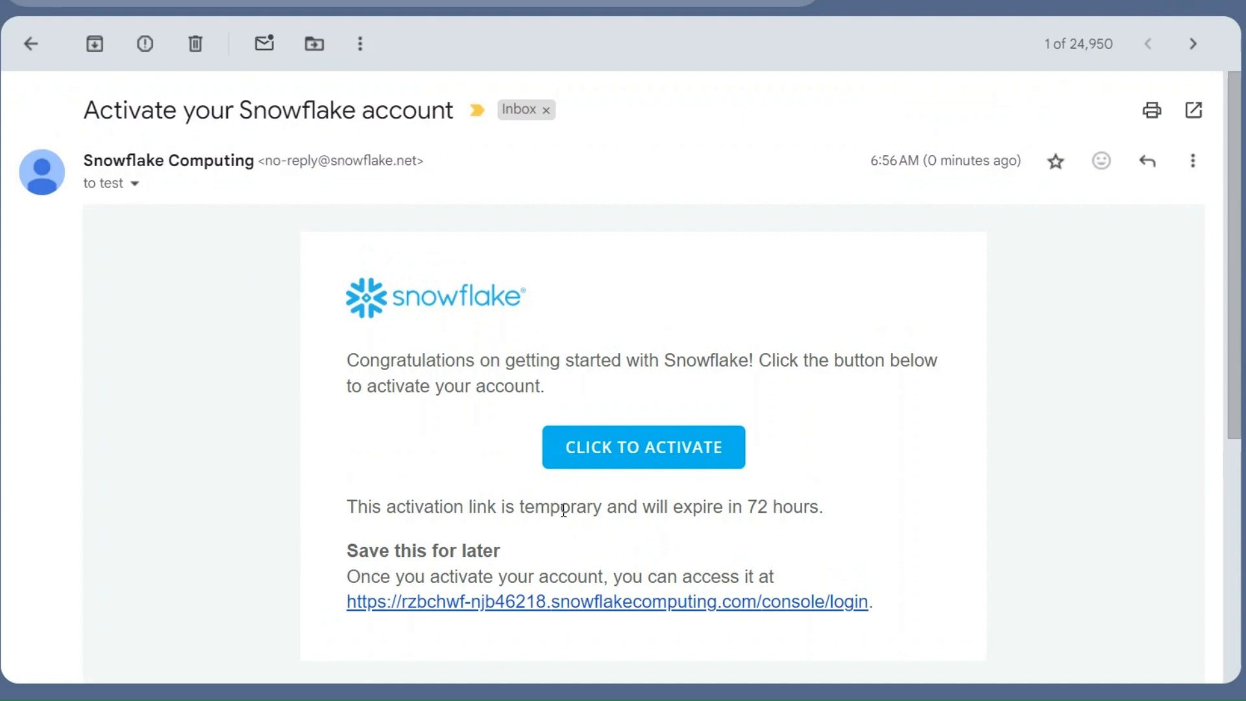
mouse_move(572, 488)
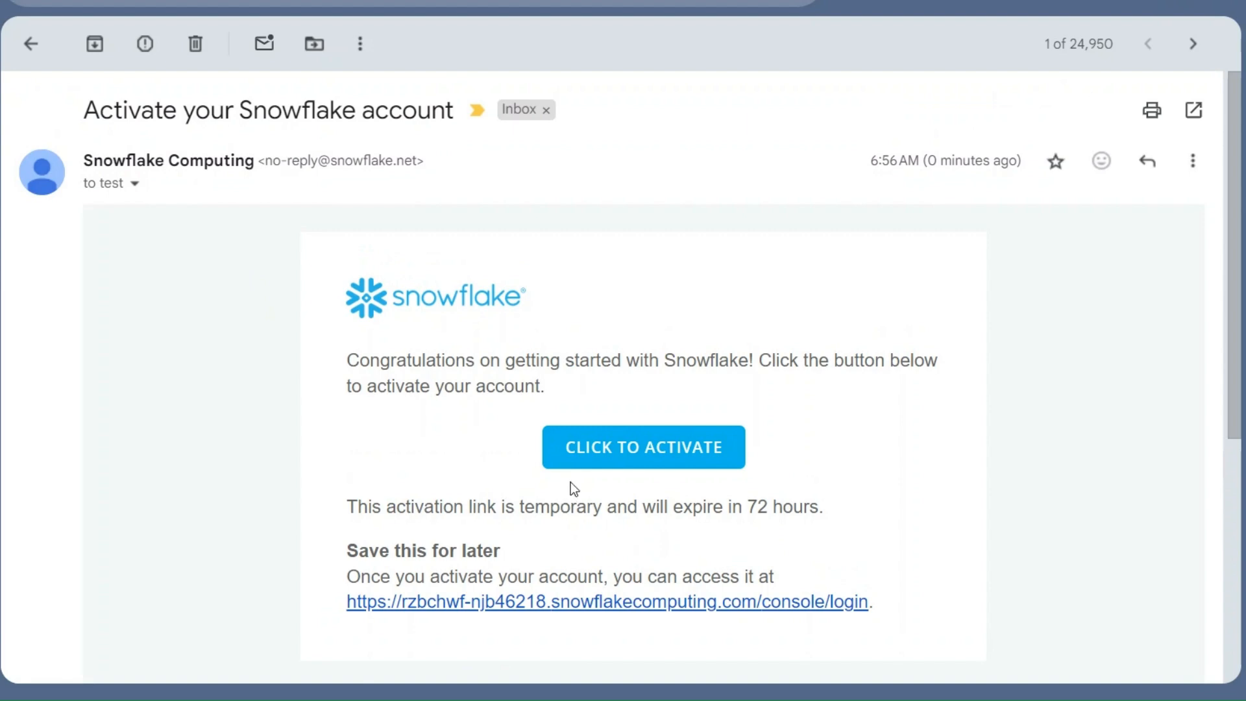
mouse_move(588, 455)
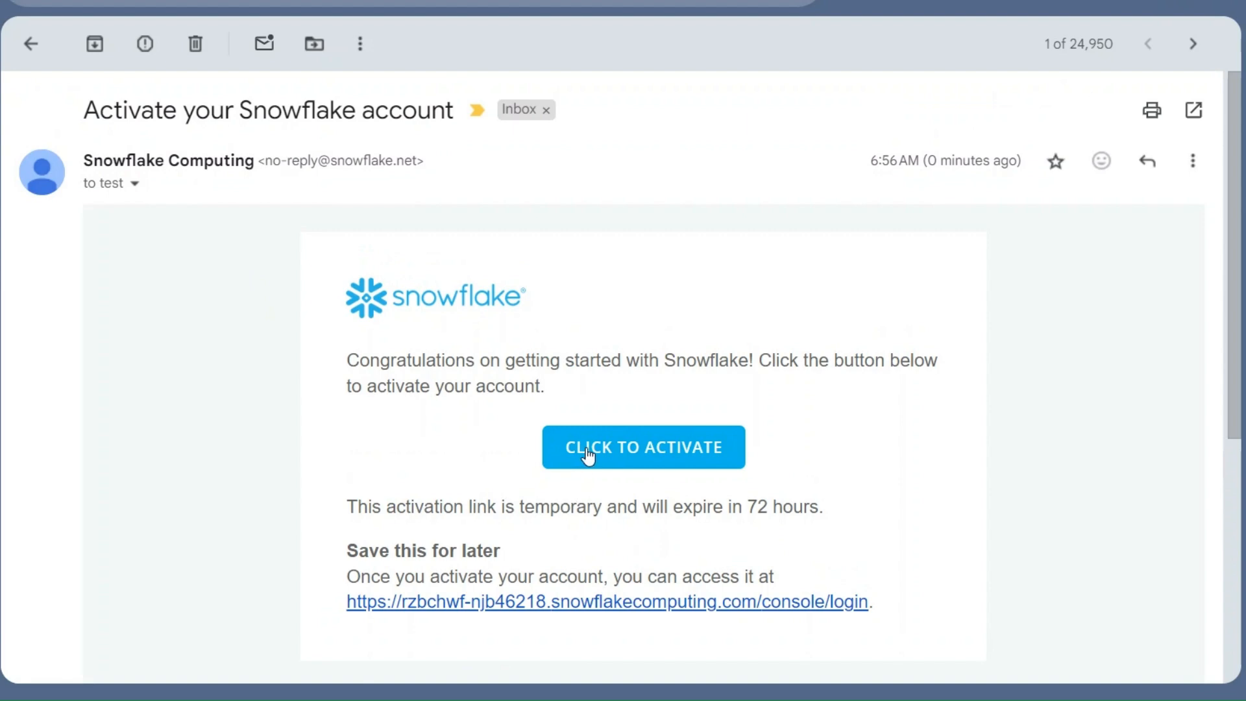
left_click(642, 446)
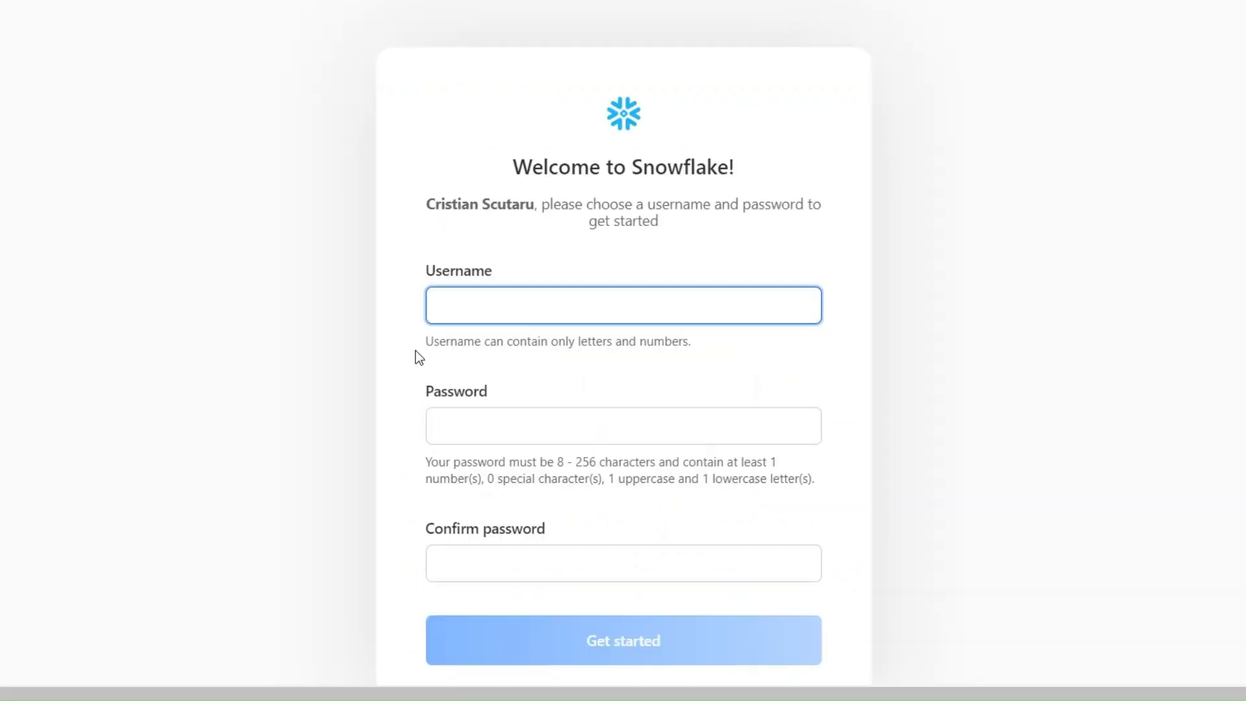
mouse_move(304, 441)
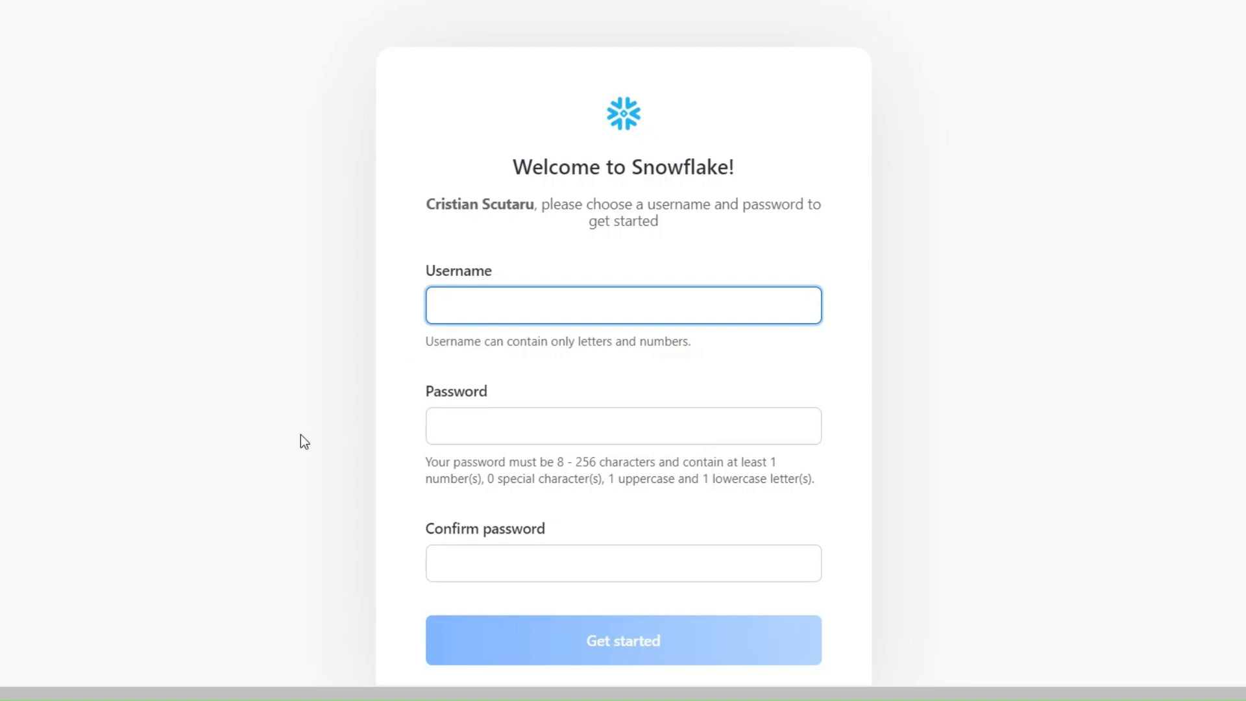
mouse_move(473, 546)
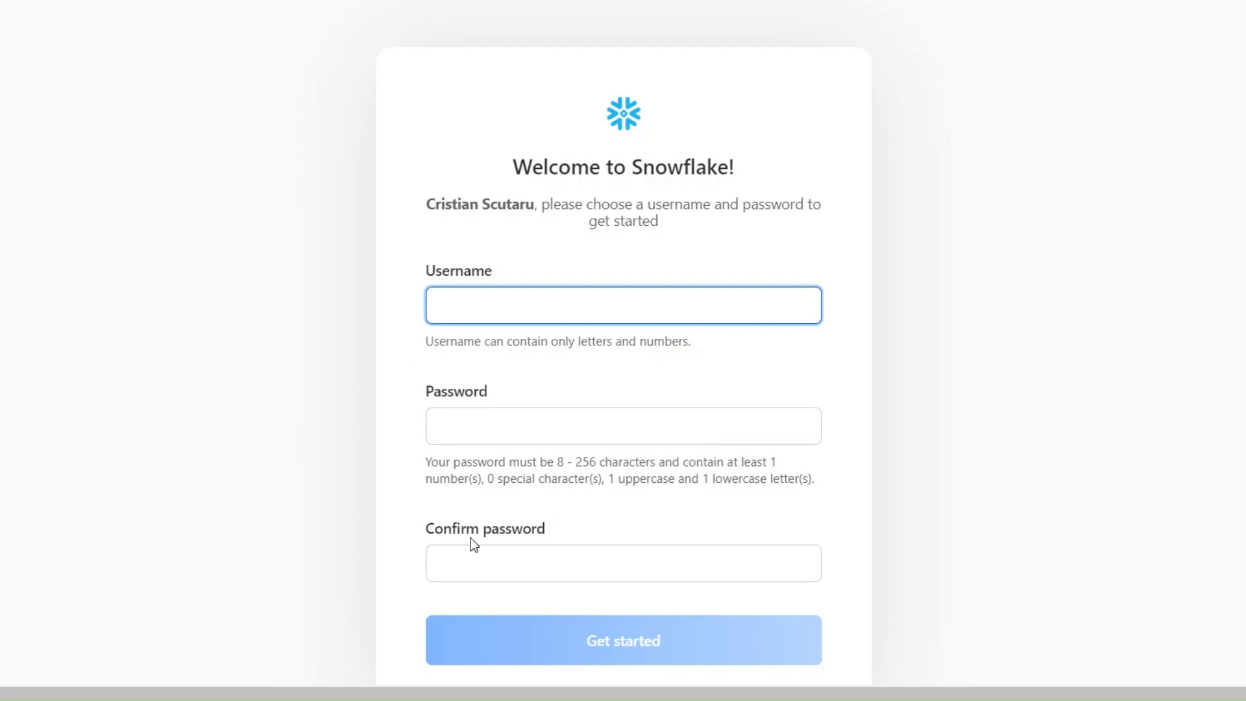
left_click(623, 305)
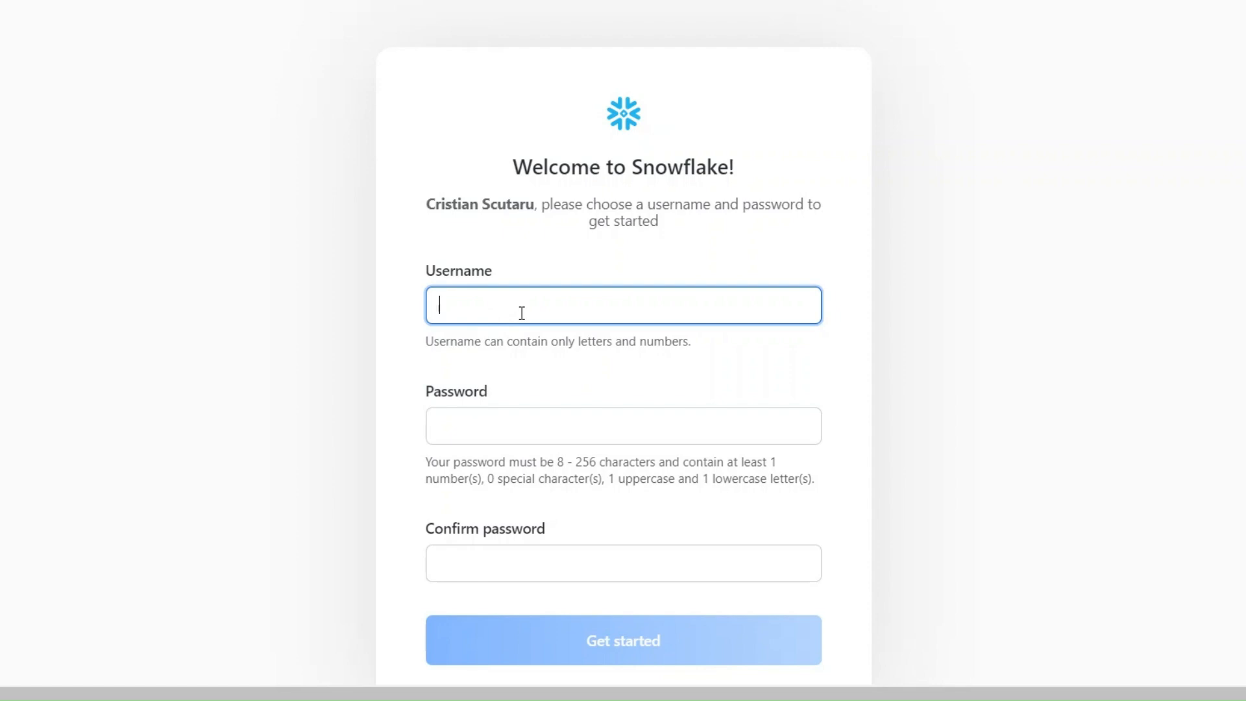
type("cristiscu")
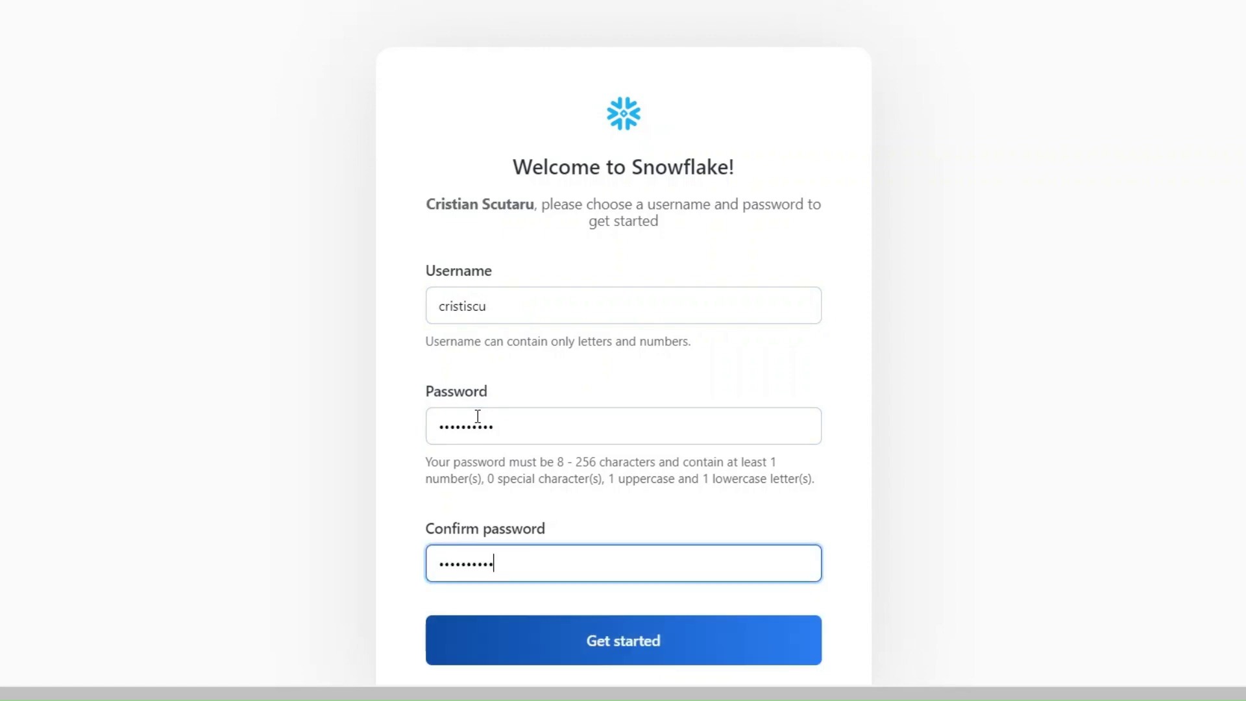
left_click(623, 640)
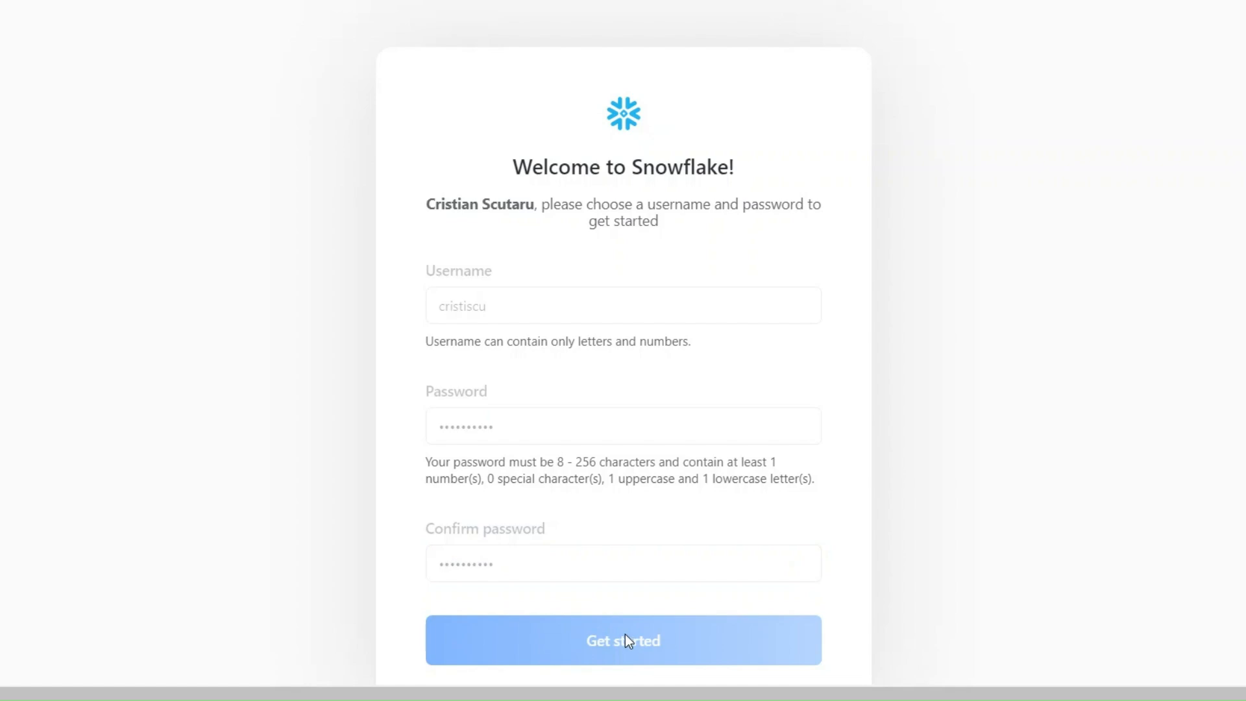
mouse_move(258, 324)
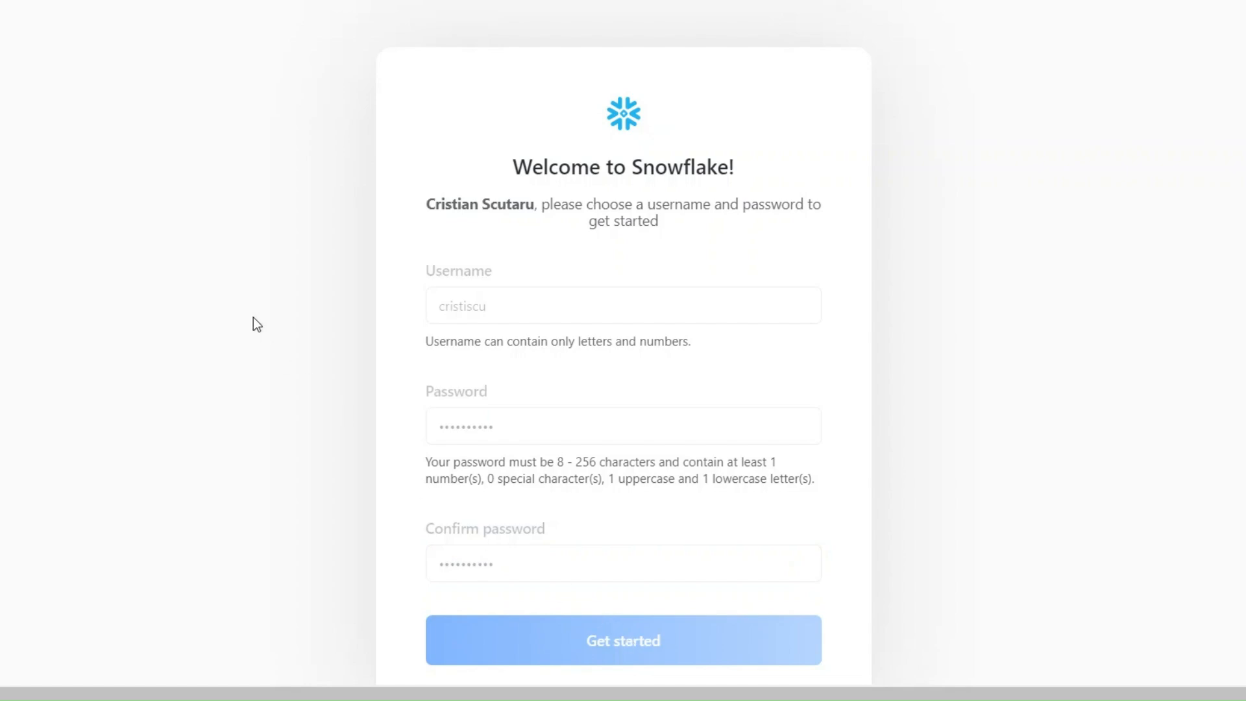
Step: Let Snowsight load the Home page with the 'How do you want to start?' prompt
left_click(622, 640)
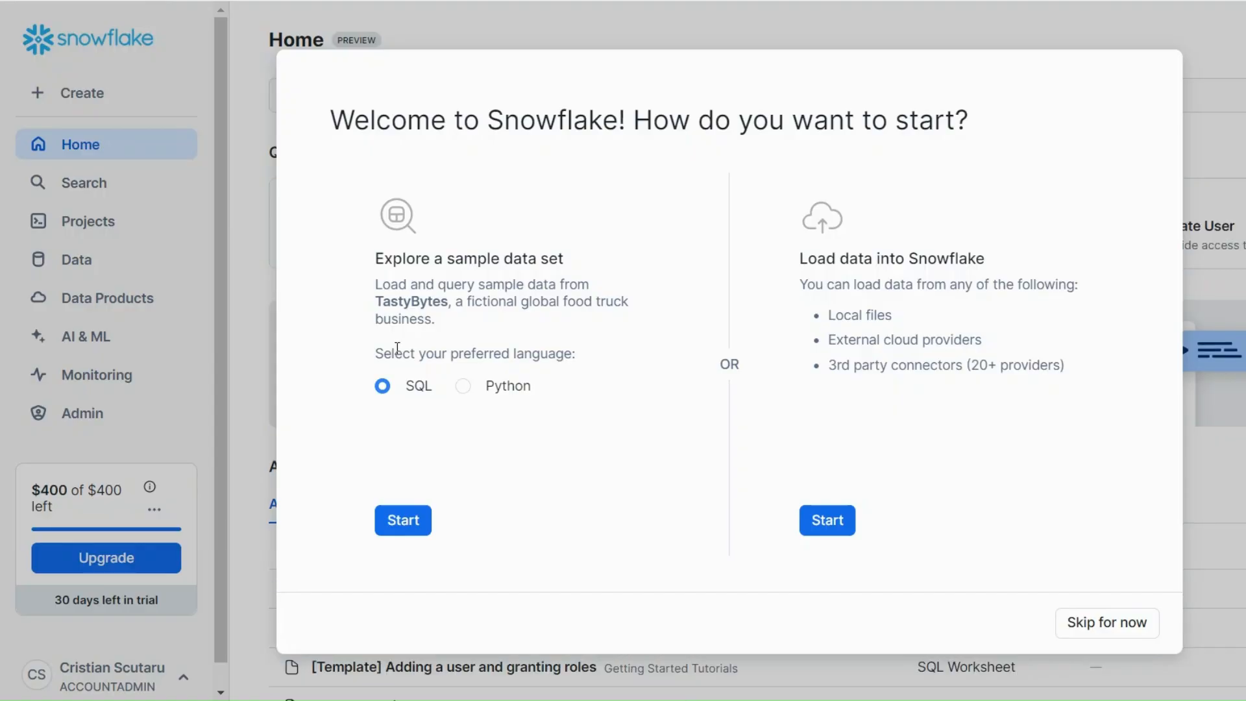
mouse_move(601, 230)
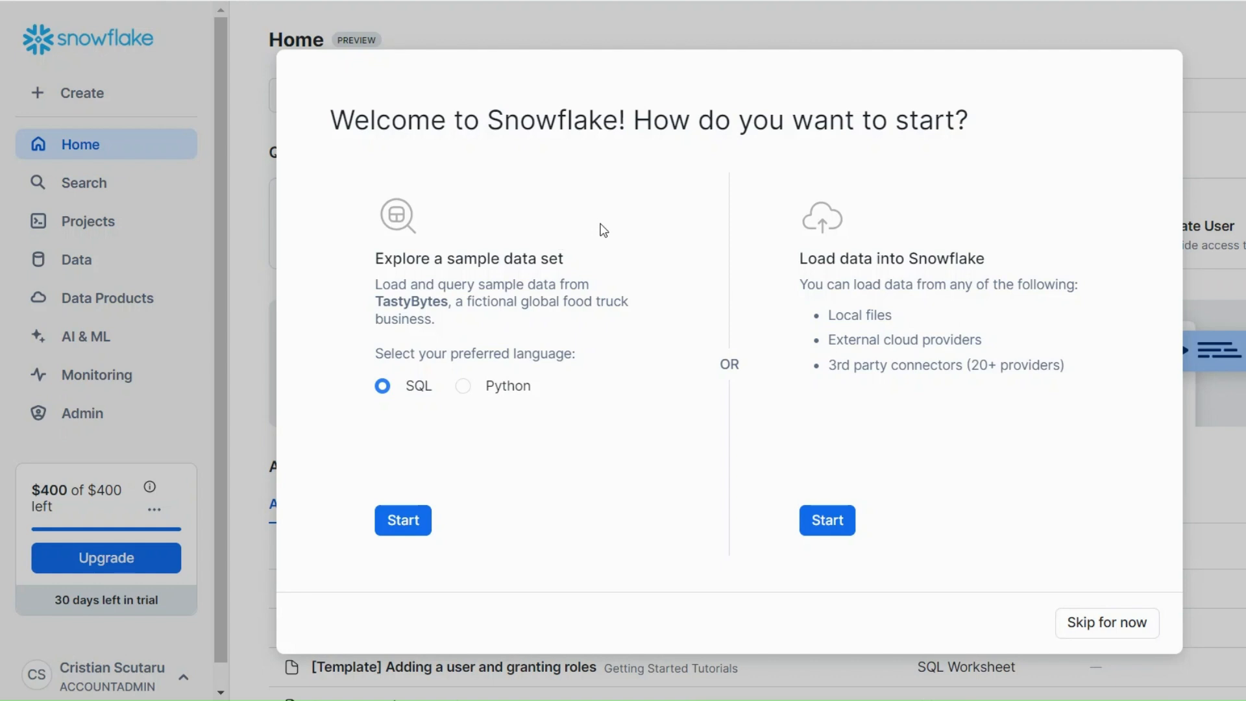
mouse_move(649, 250)
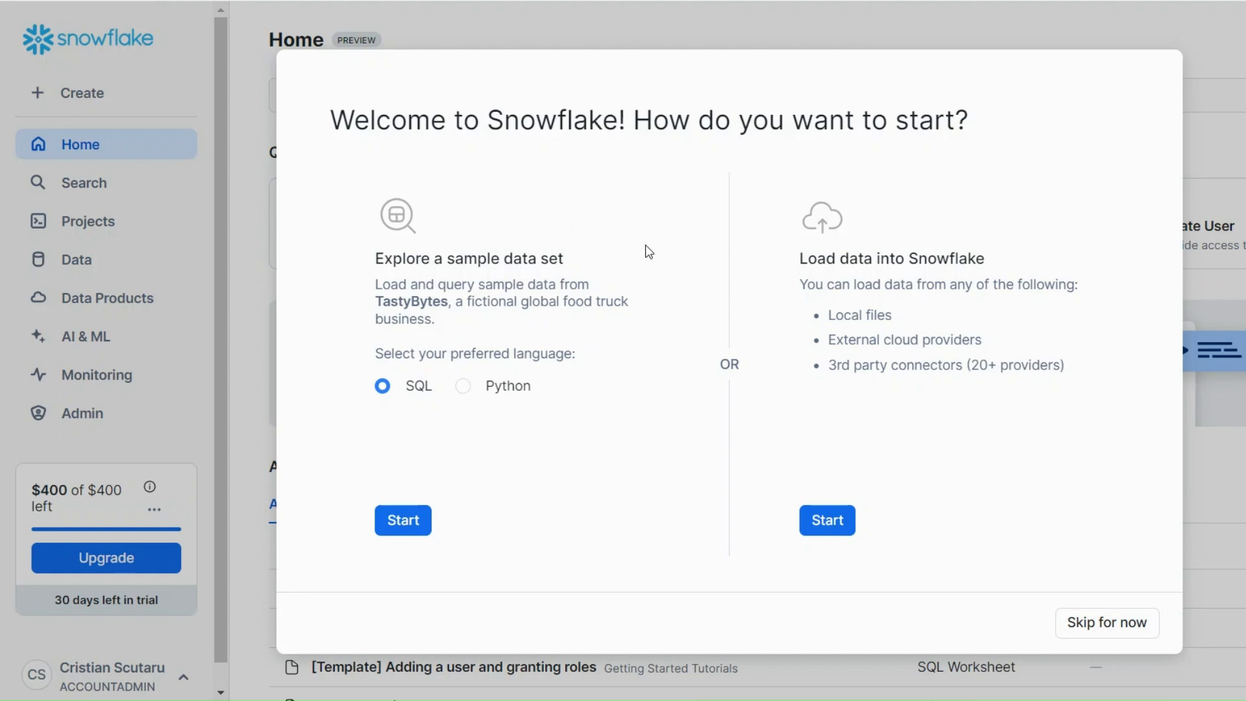
mouse_move(452, 523)
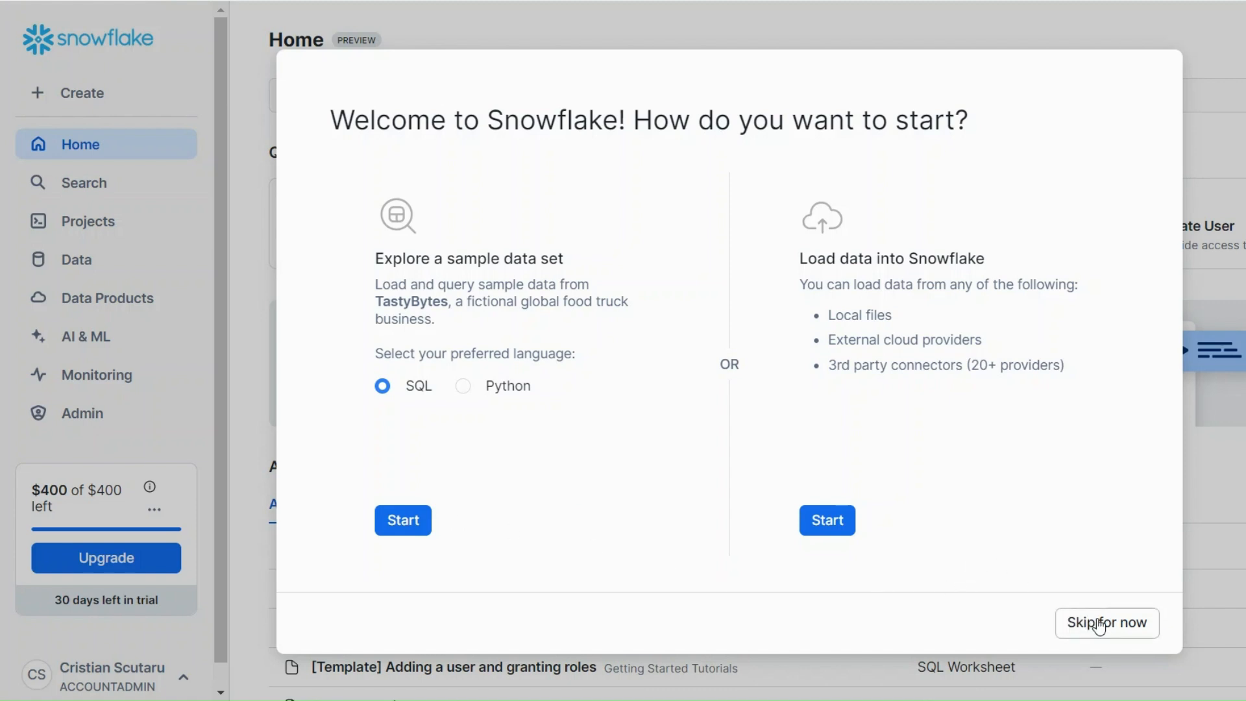
Step: Skip the getting-started prompt to reveal the Home page with quick actions
left_click(1106, 622)
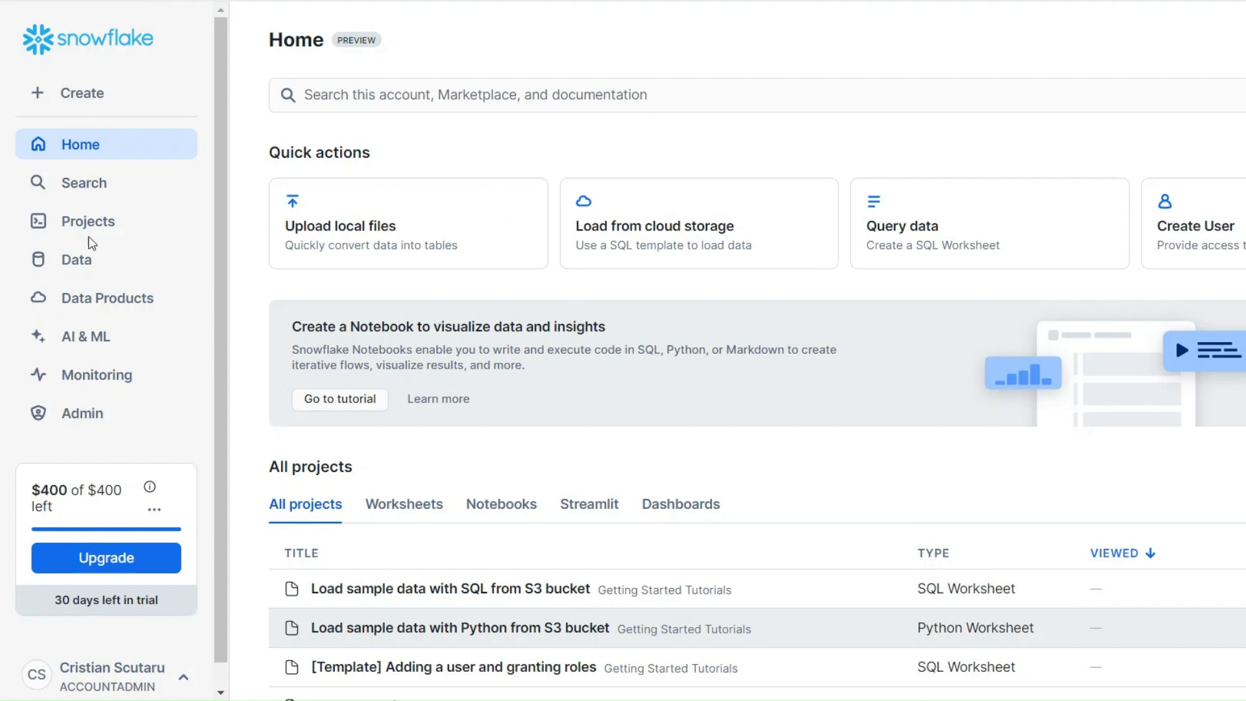
mouse_move(91, 235)
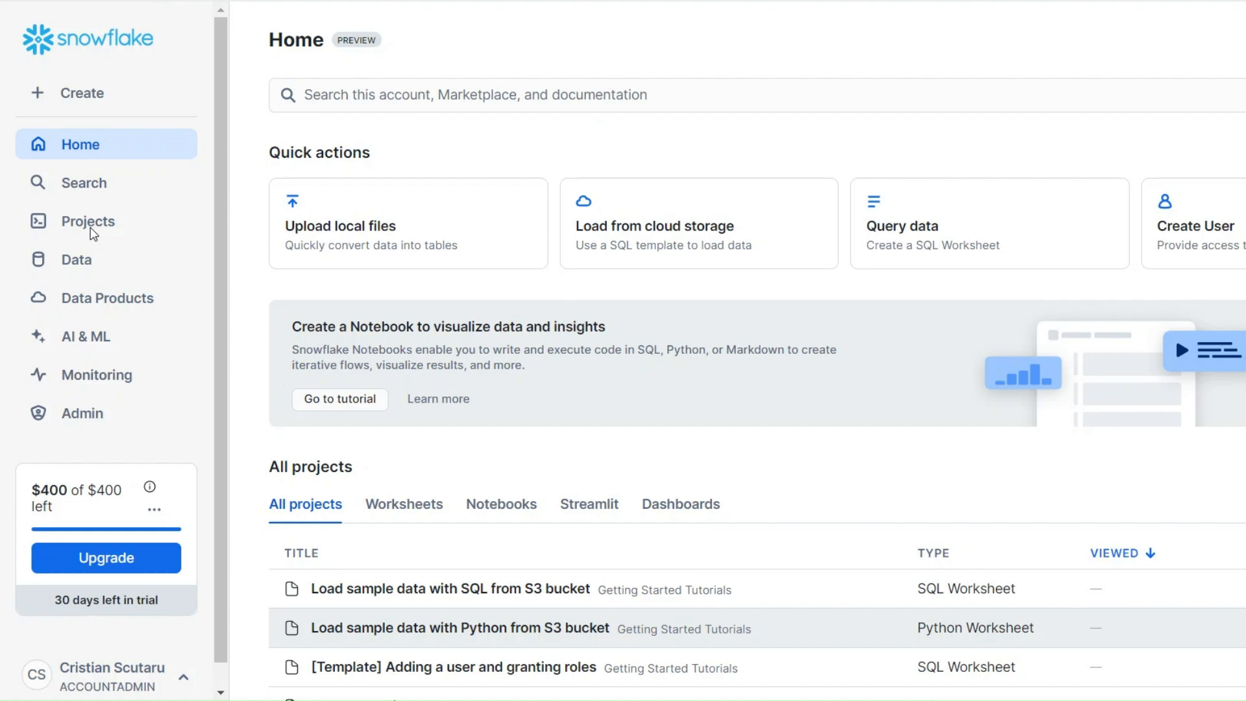
mouse_move(514, 157)
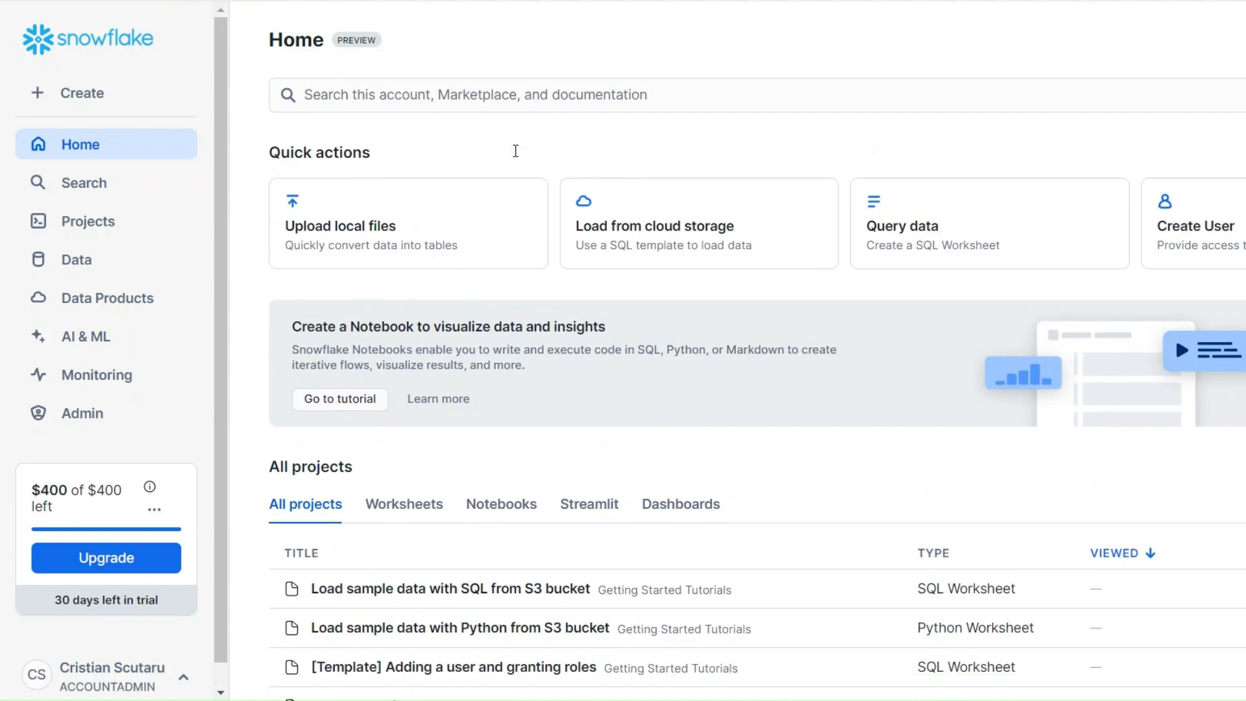
mouse_move(384, 207)
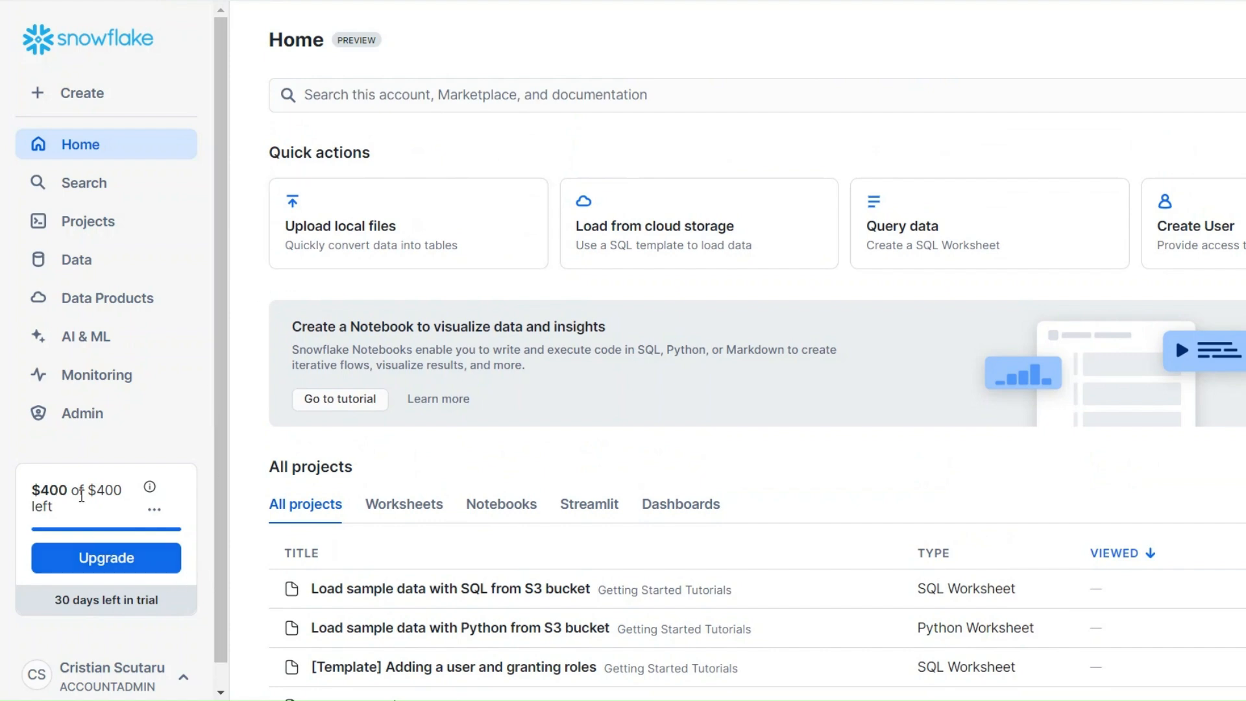
mouse_move(81, 504)
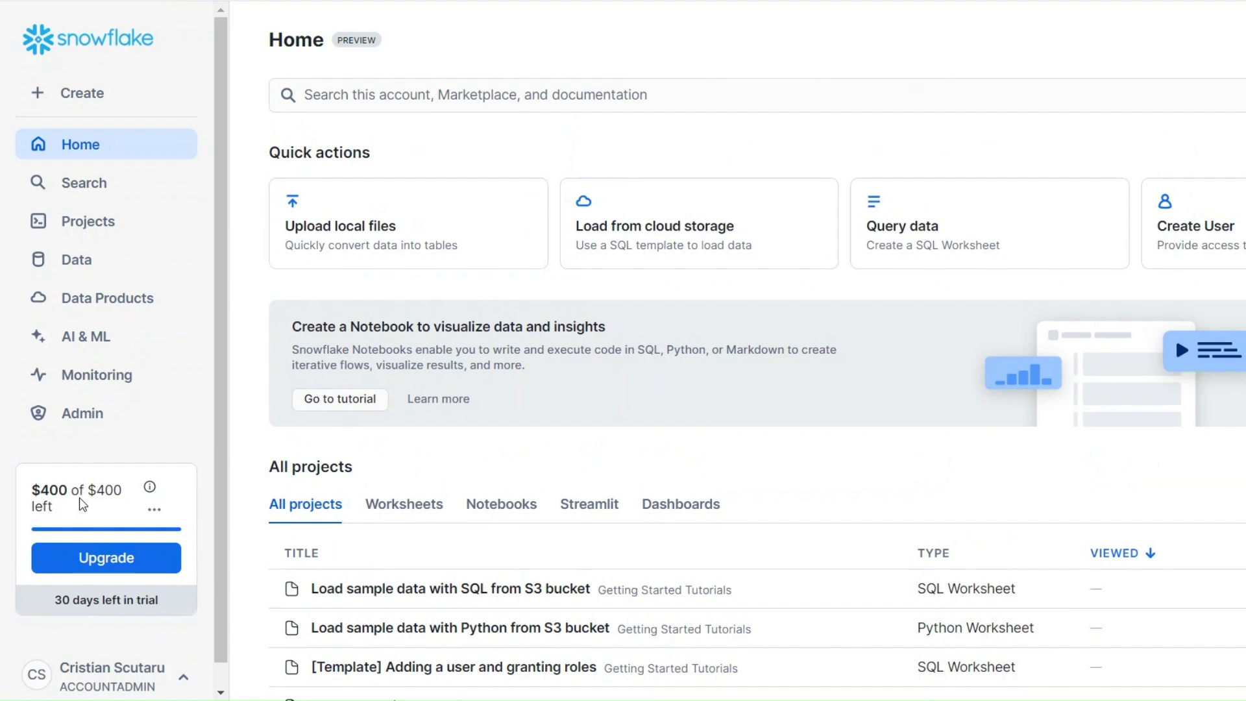
left_click(81, 413)
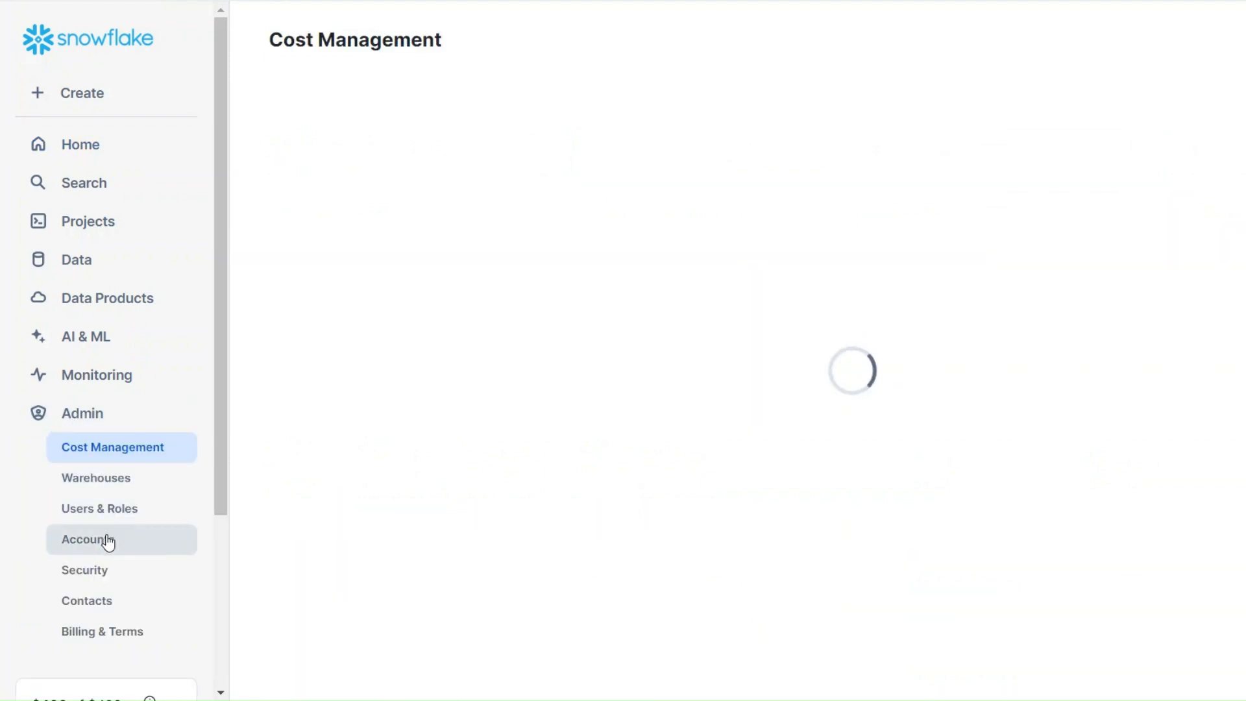
left_click(87, 539)
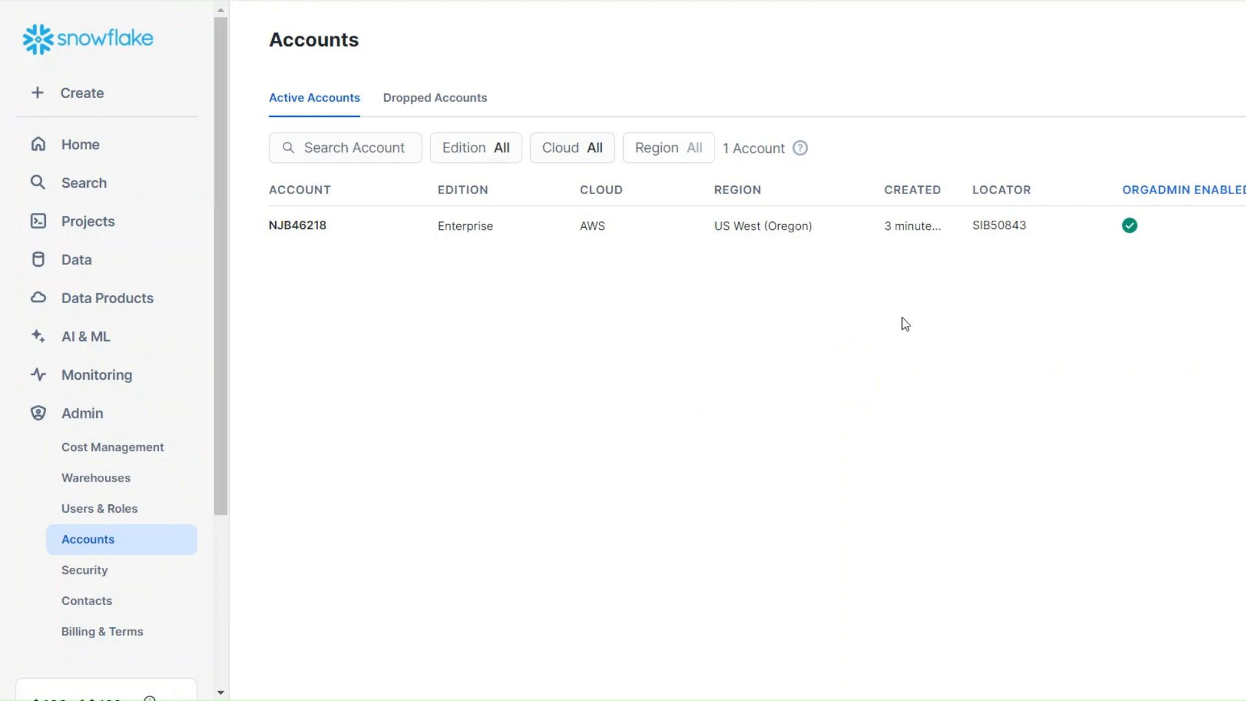
double_click(1000, 226)
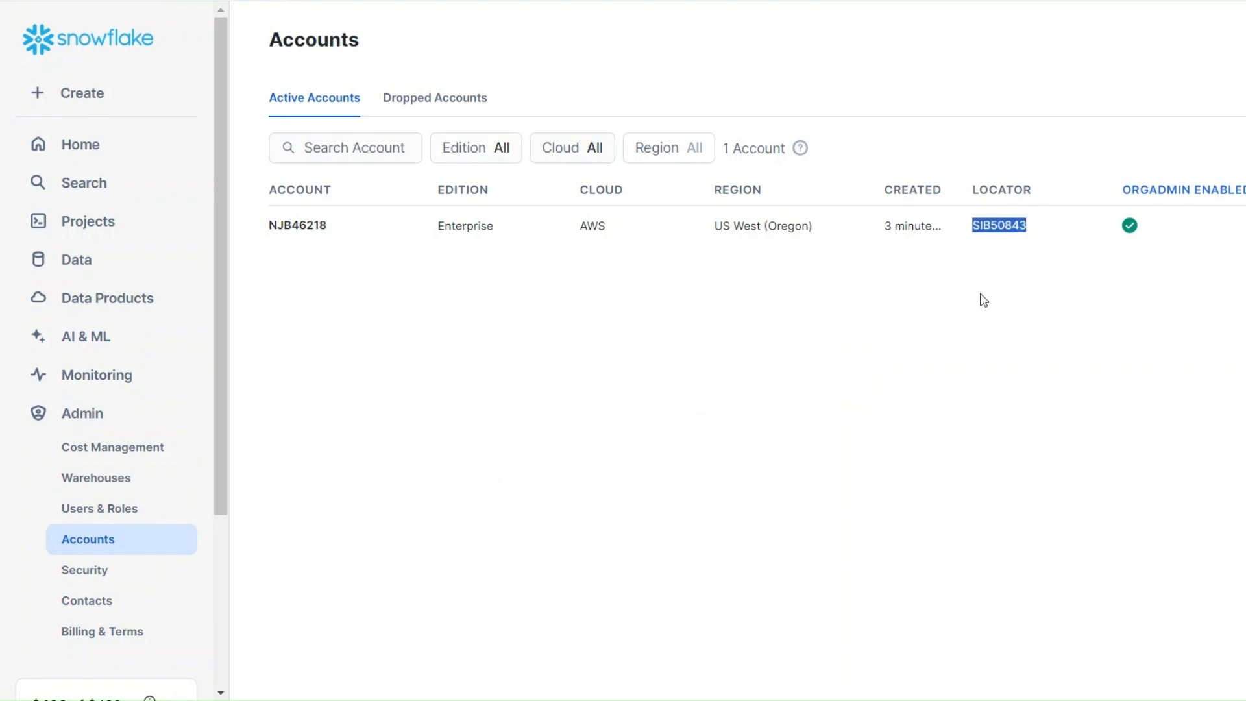
mouse_move(988, 300)
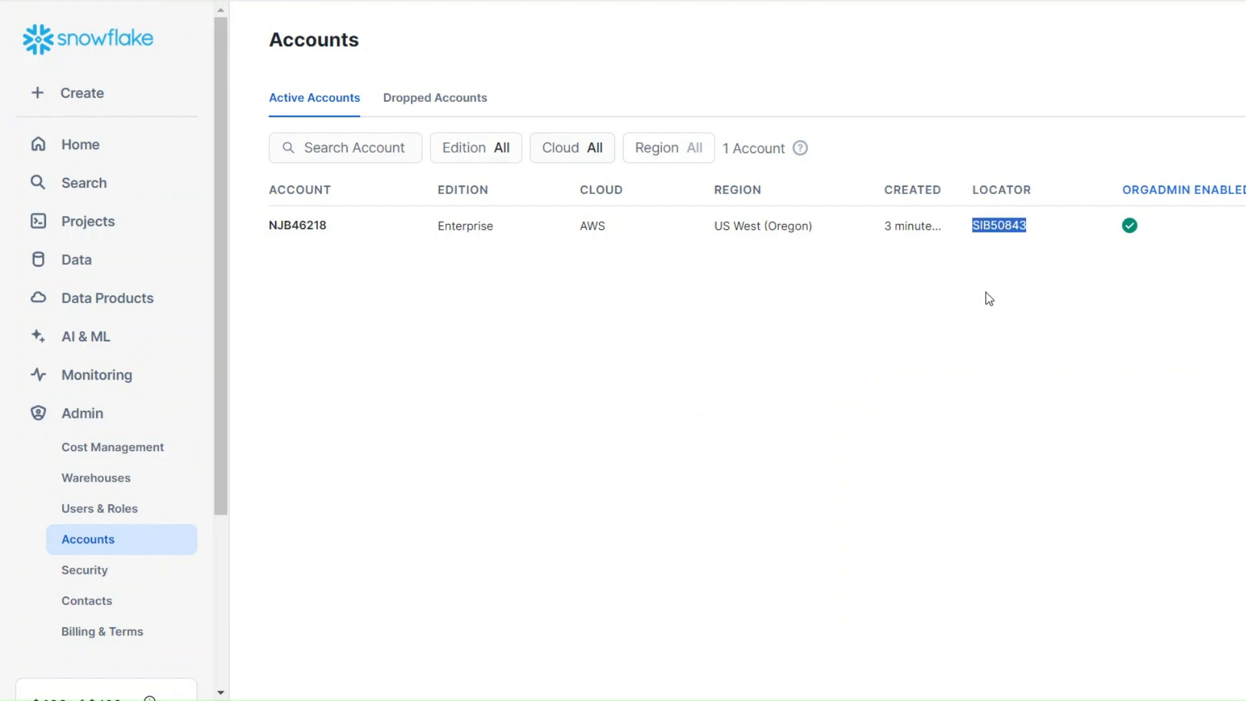